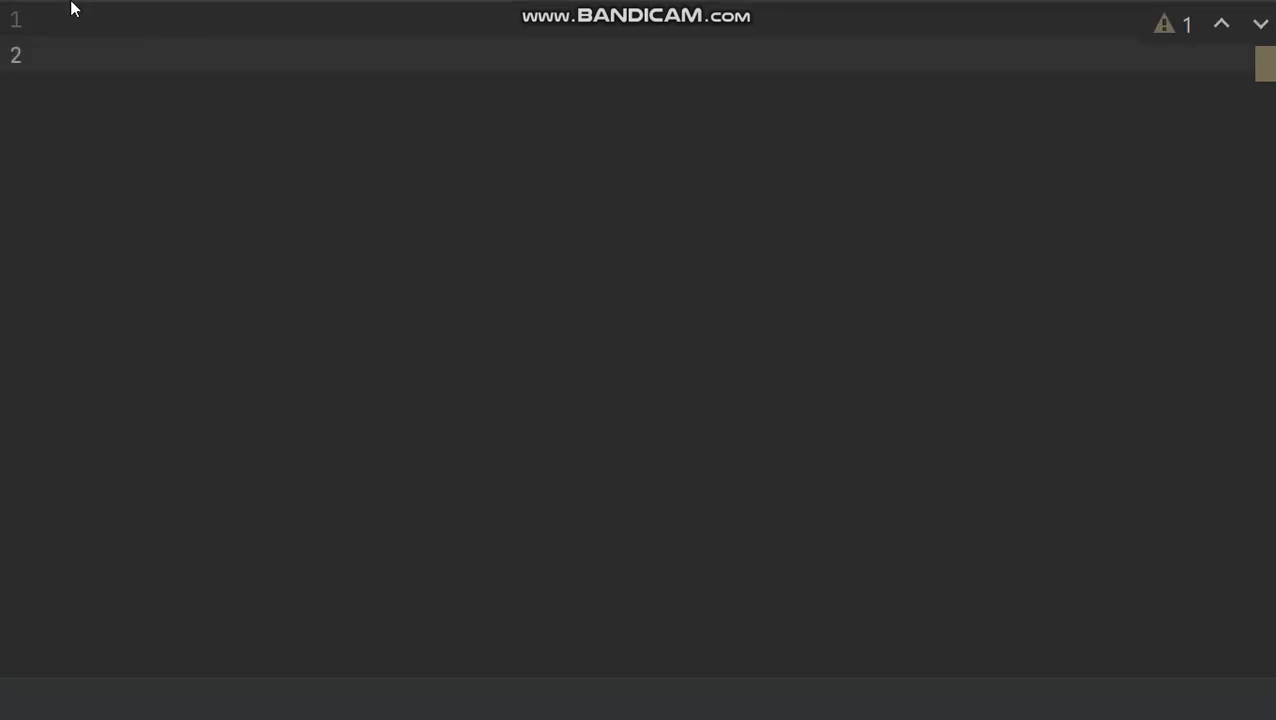
- Write 'class Calculation:' and begin its 'def __init__(self):' constructor
click(96, 56)
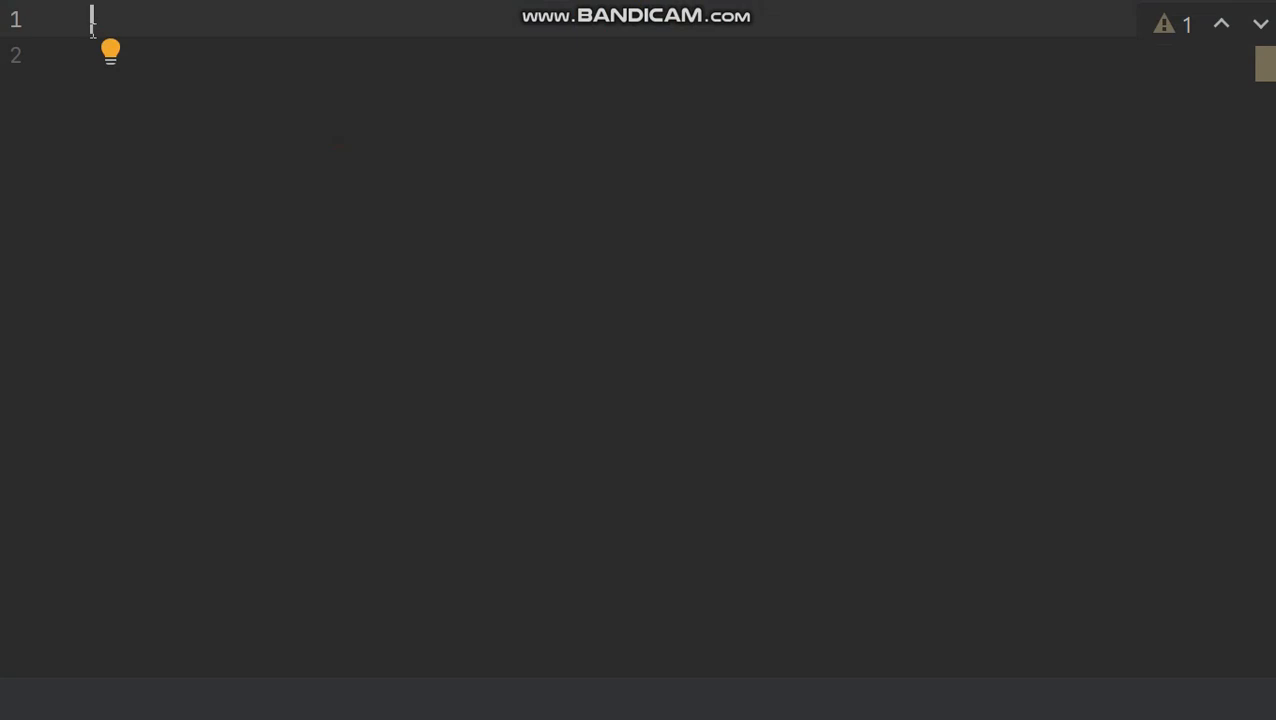
text(class  C)
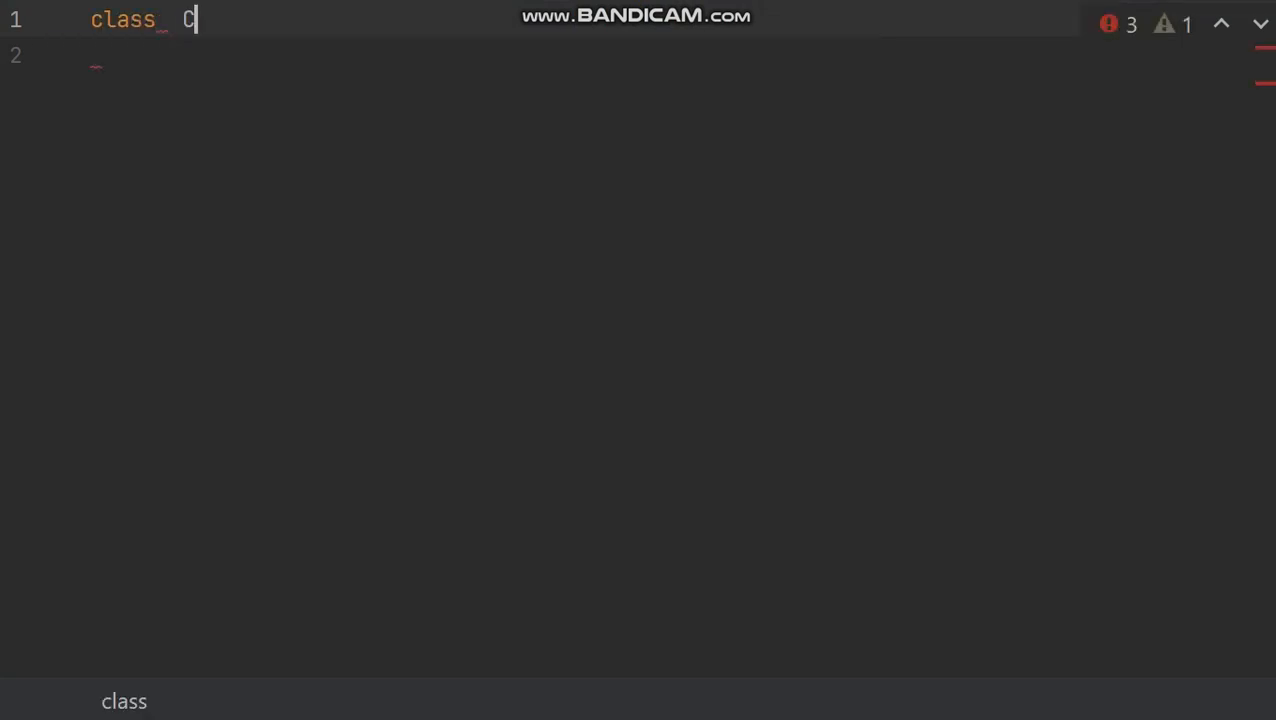
text(alcu)
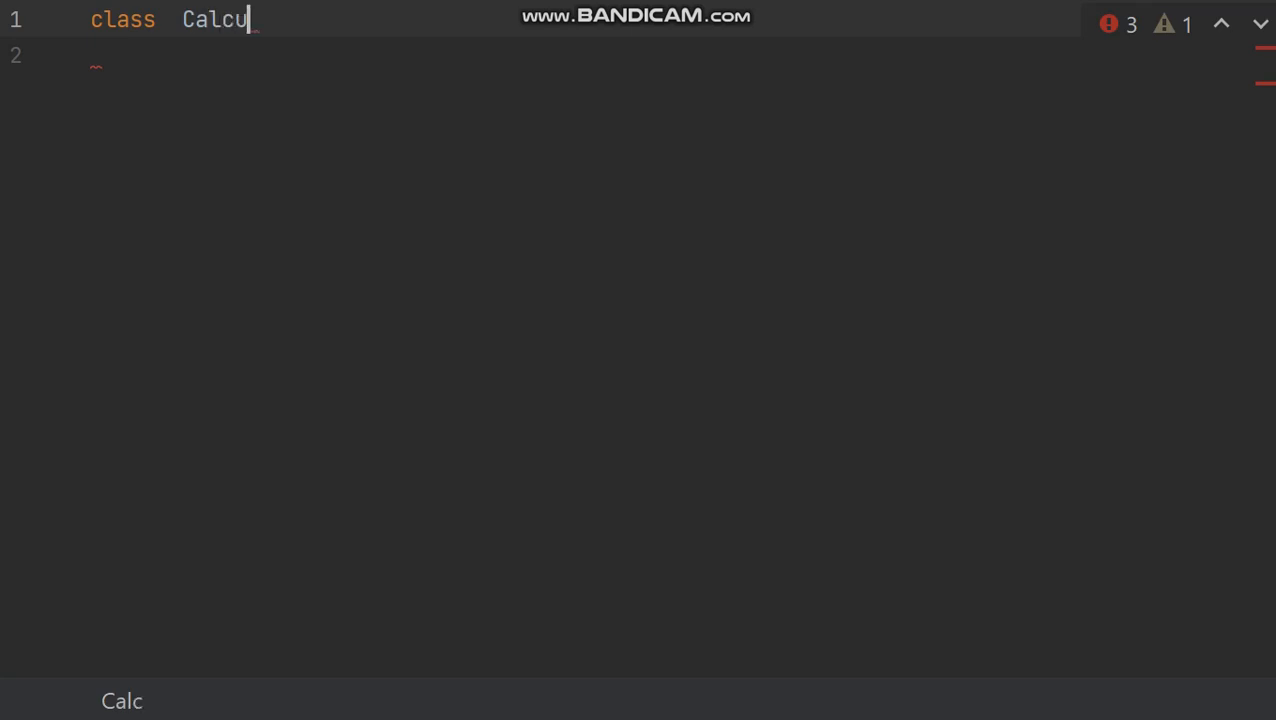
text(lation:)
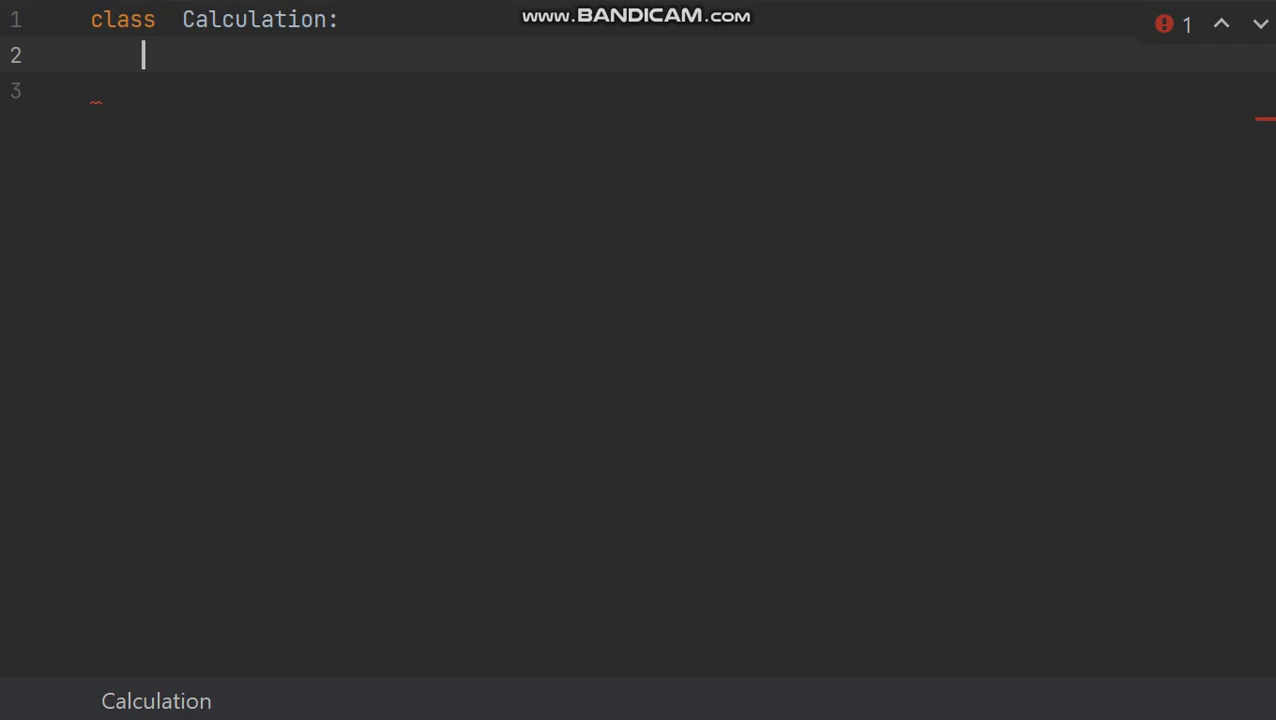
text(def)
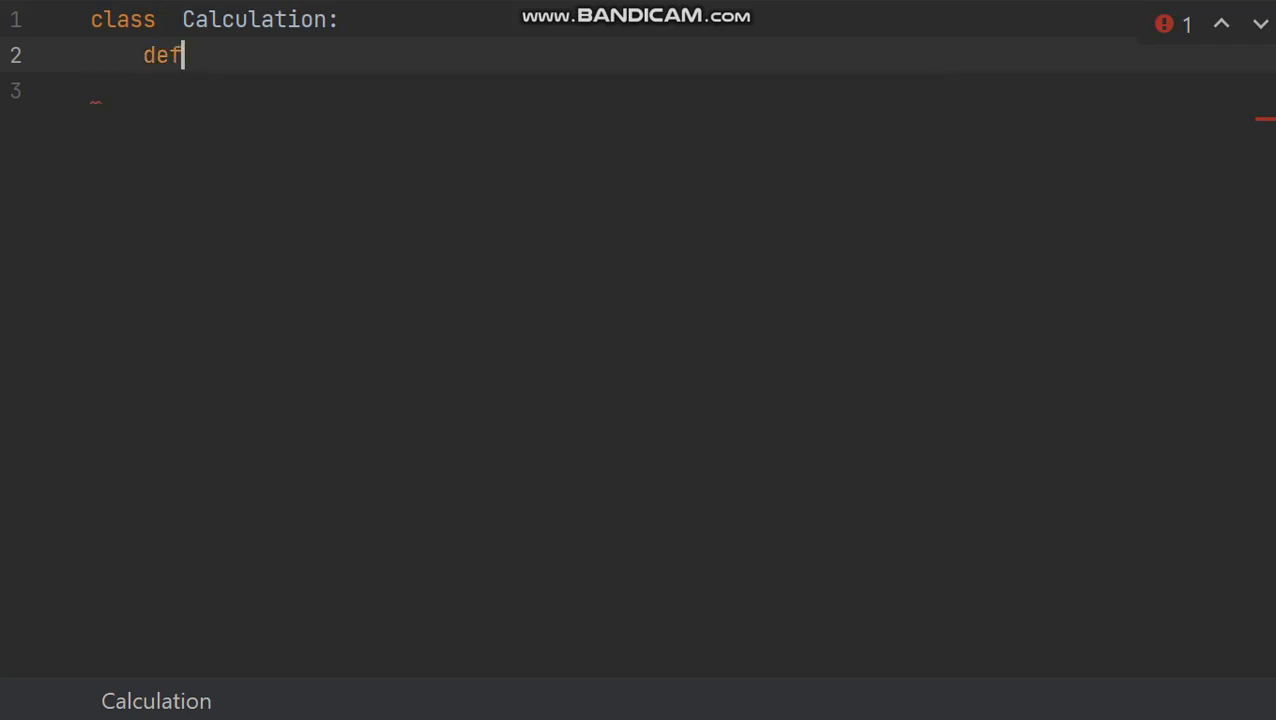
text(__init__(self):)
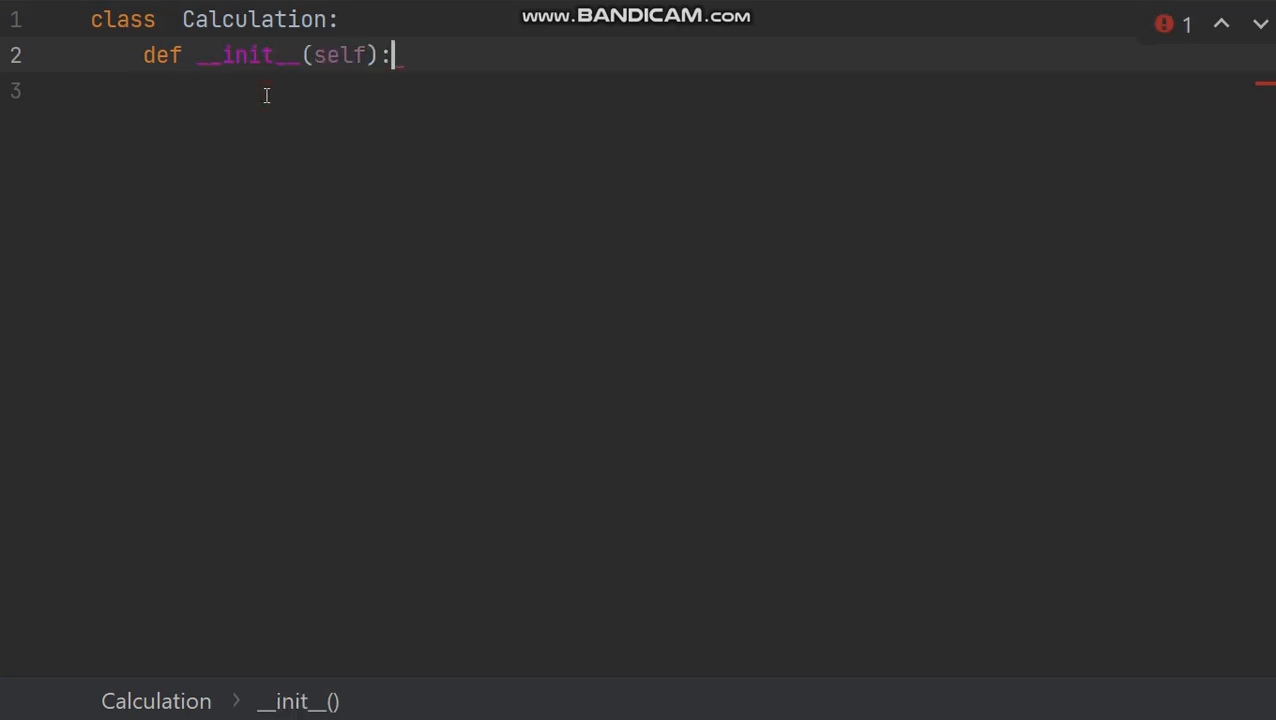
- Assign self.a = a in the constructor, deleting the mistaken autocomplete text
text(sel)
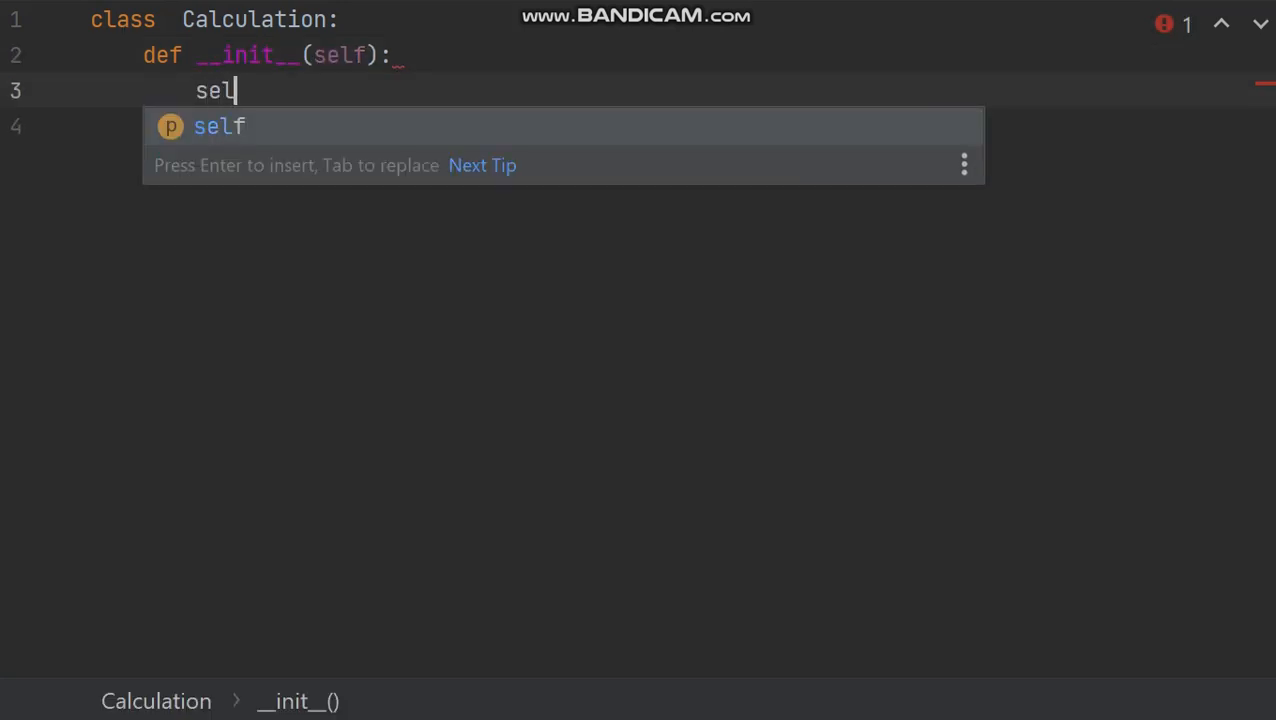
text(f.)
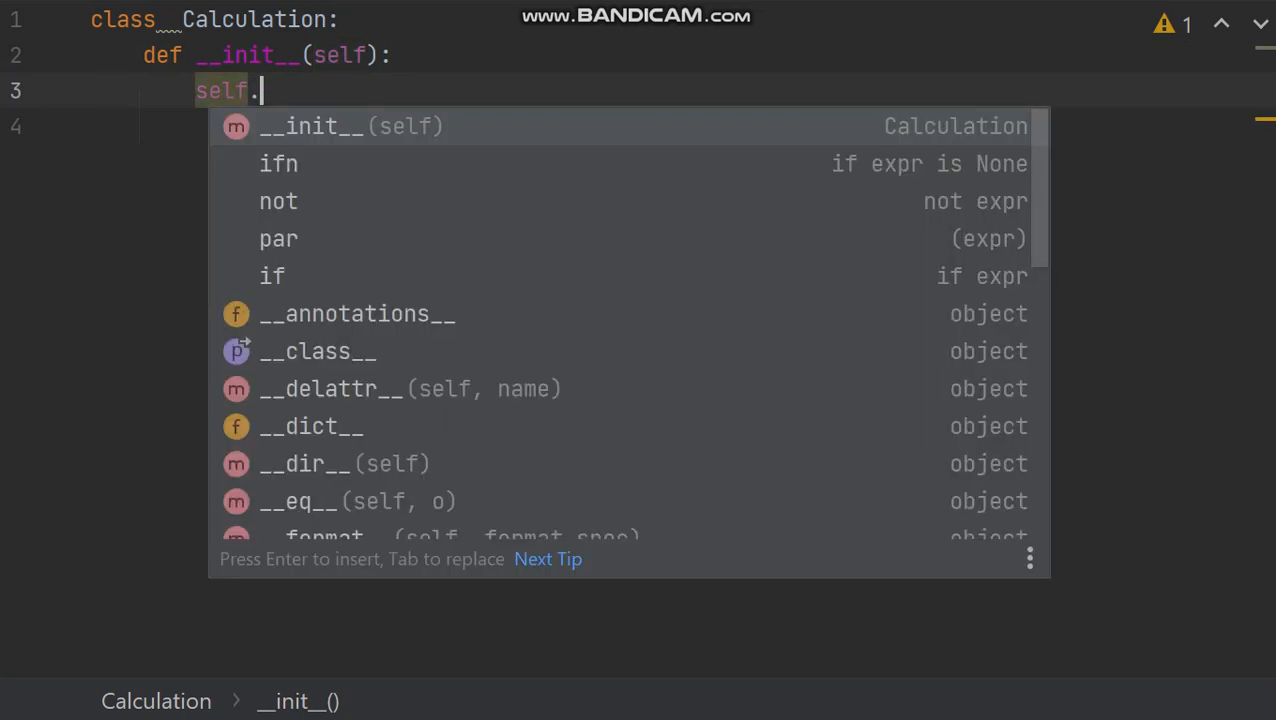
text(a=async self)
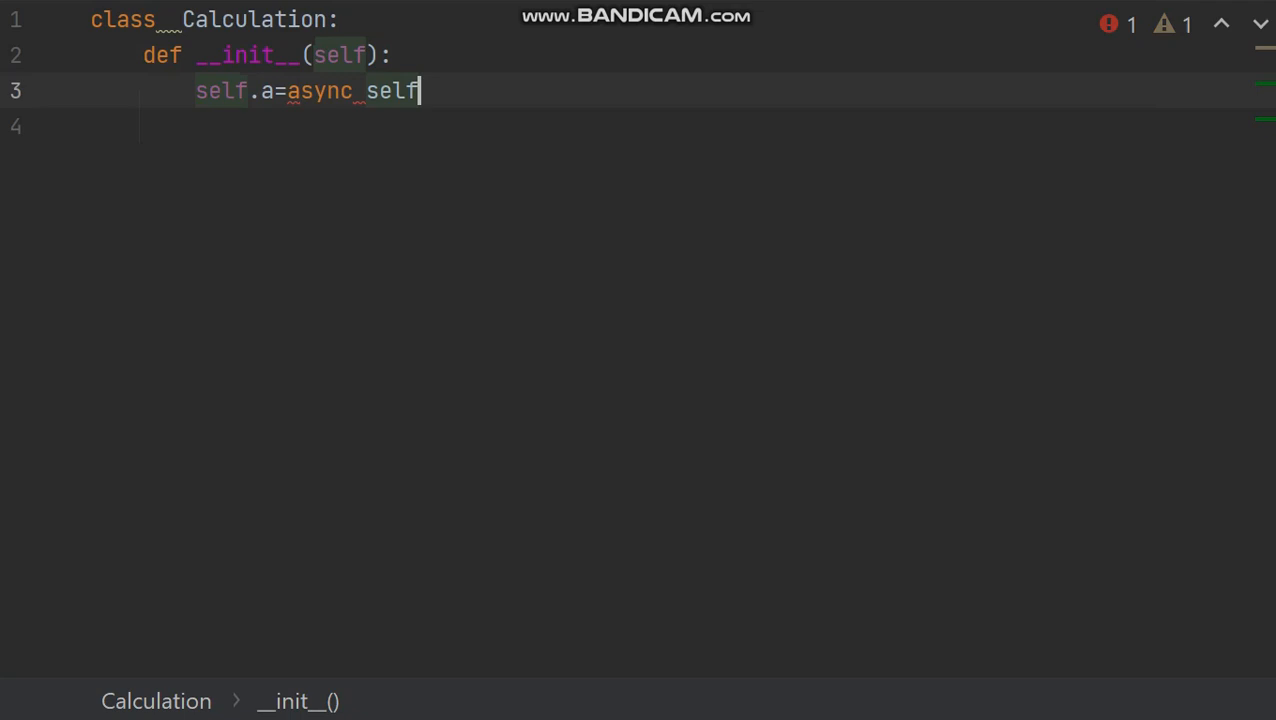
text(.b=)
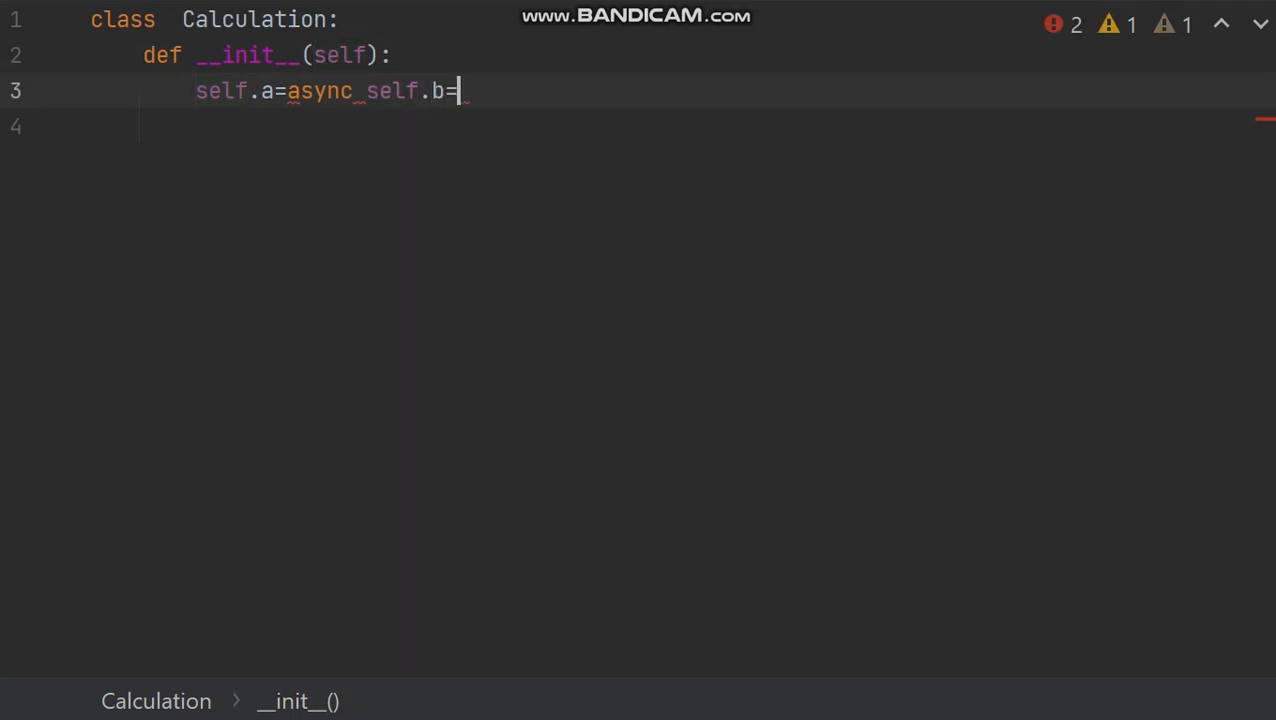
key(BackSpace)
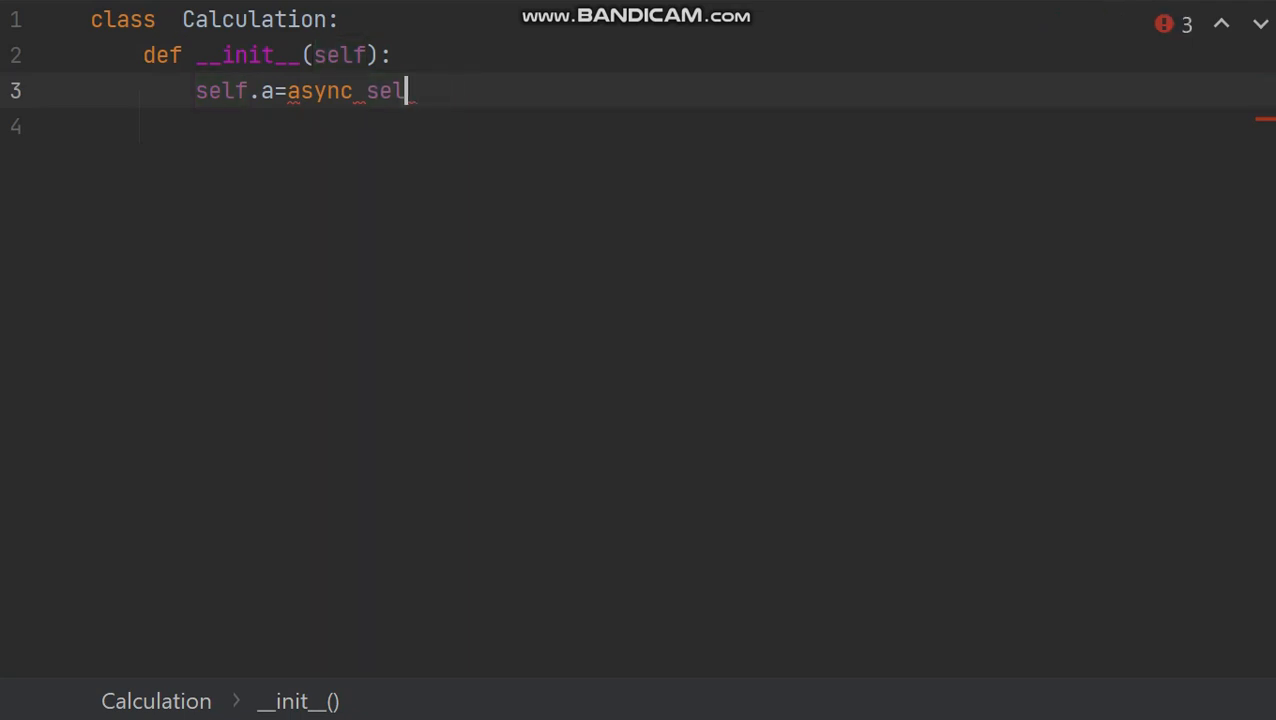
key(backspace)
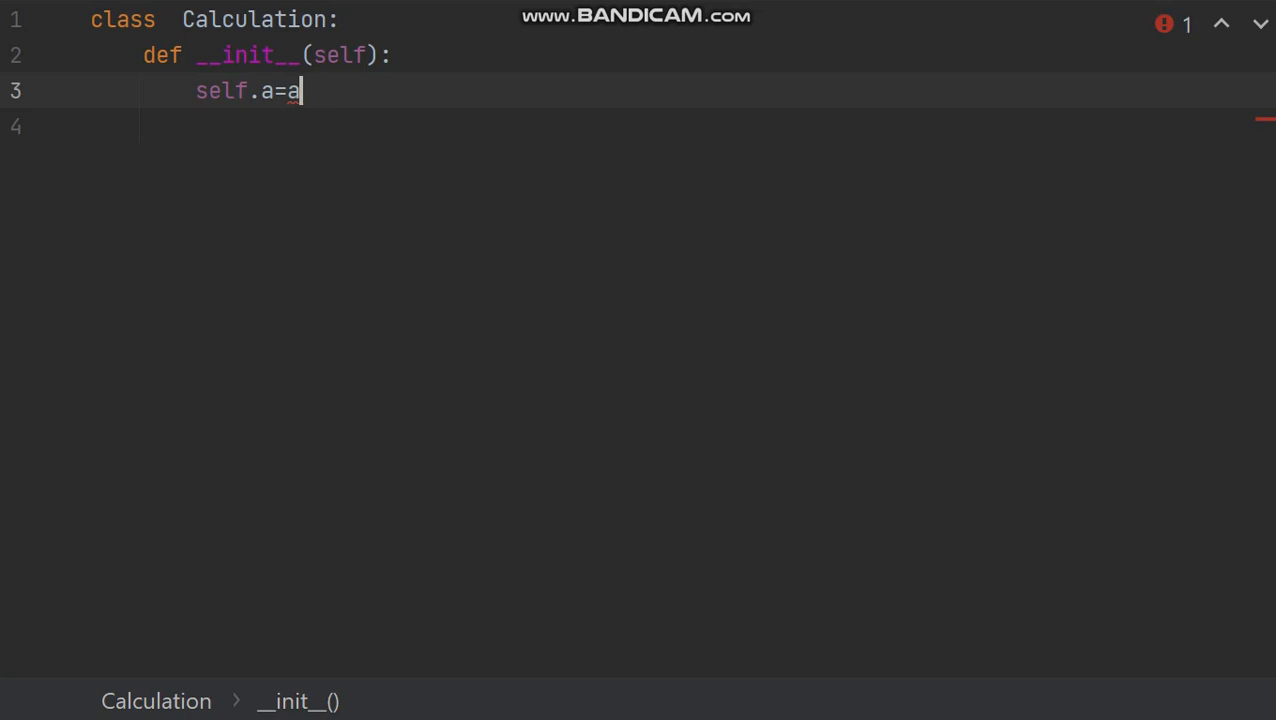
- Assign self.b = b and extend the constructor parameters to (self, a, b)
text(self)
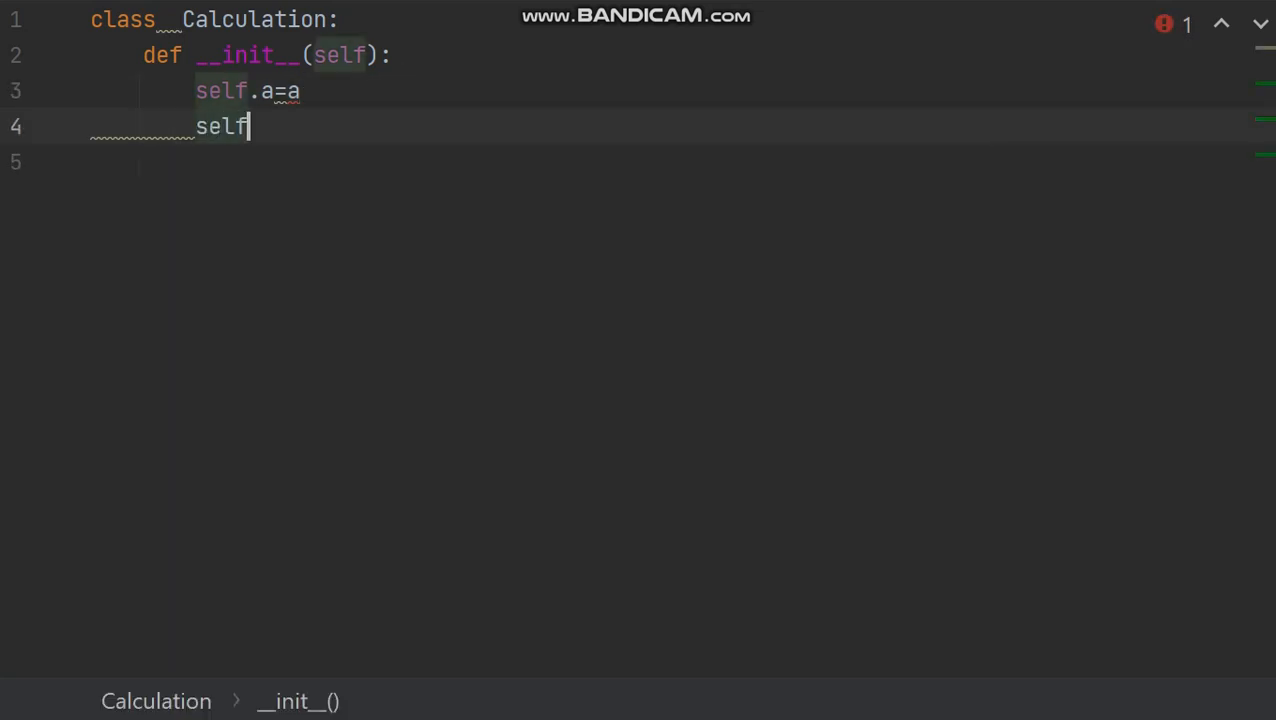
text(.b=)
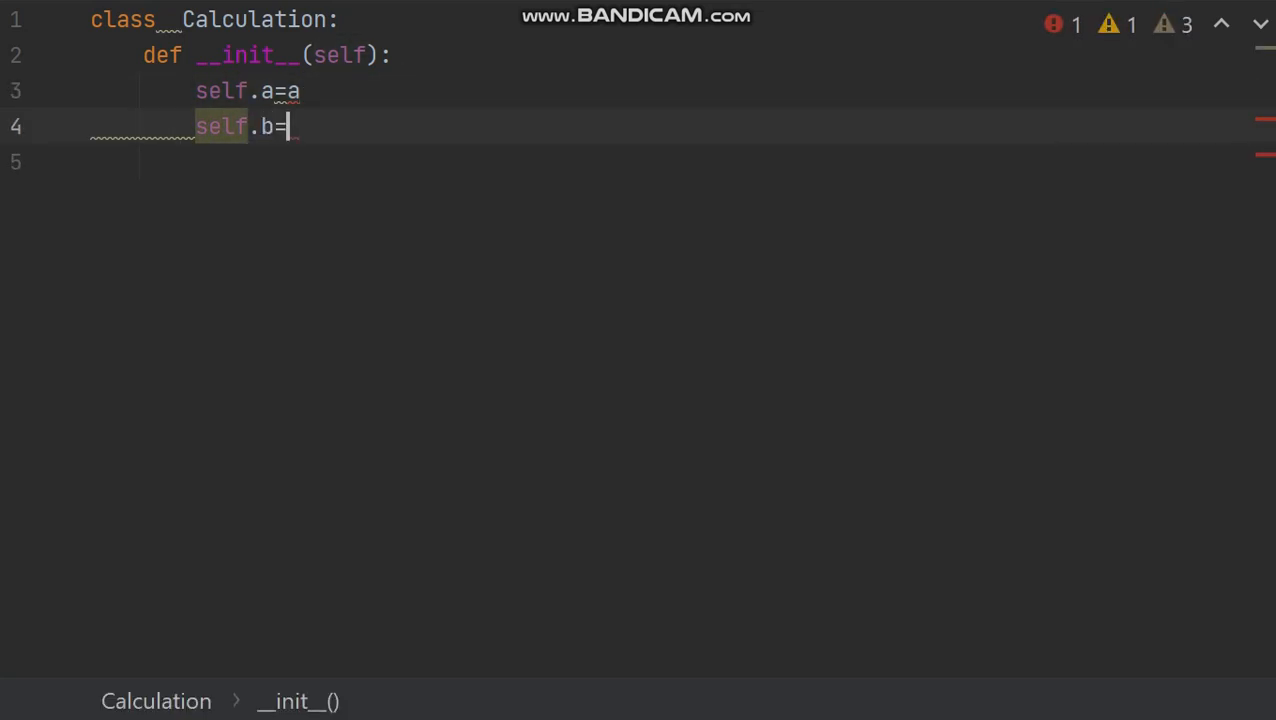
text(b)
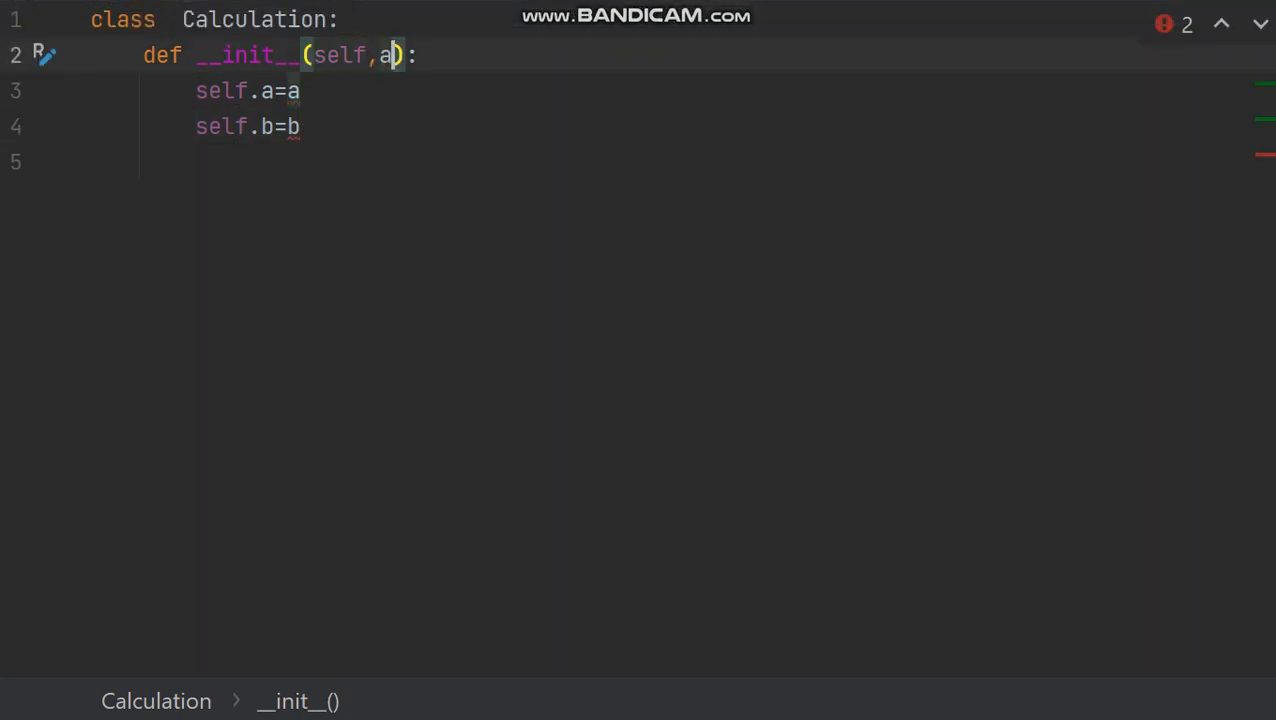
text(,b)
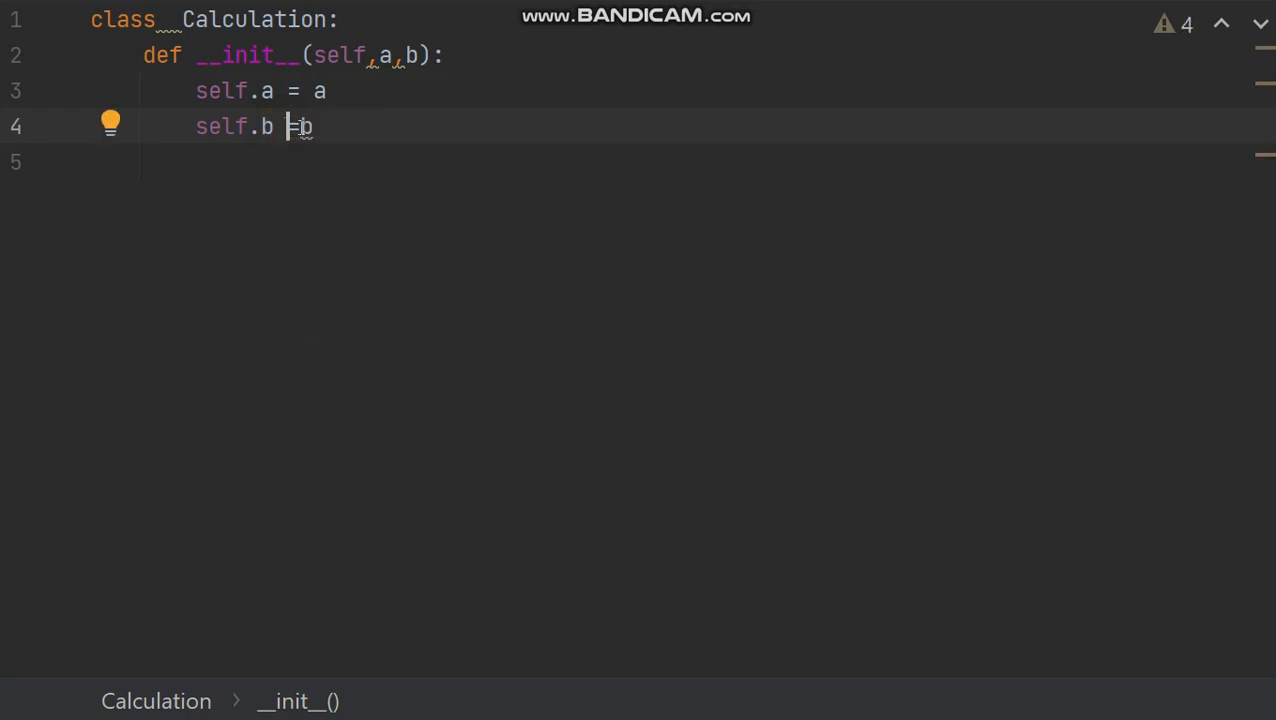
text(=)
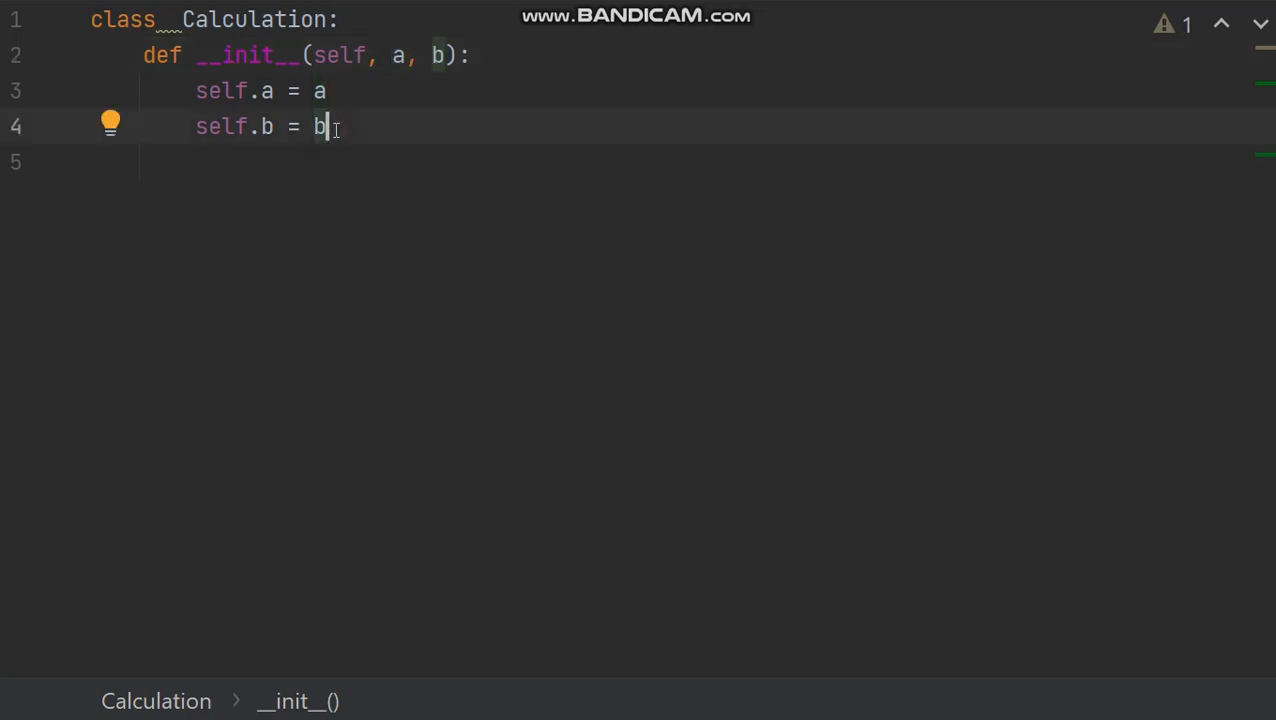
- Add a 'def sum(self):' method with x = self.a and y = self.b
key(enter)
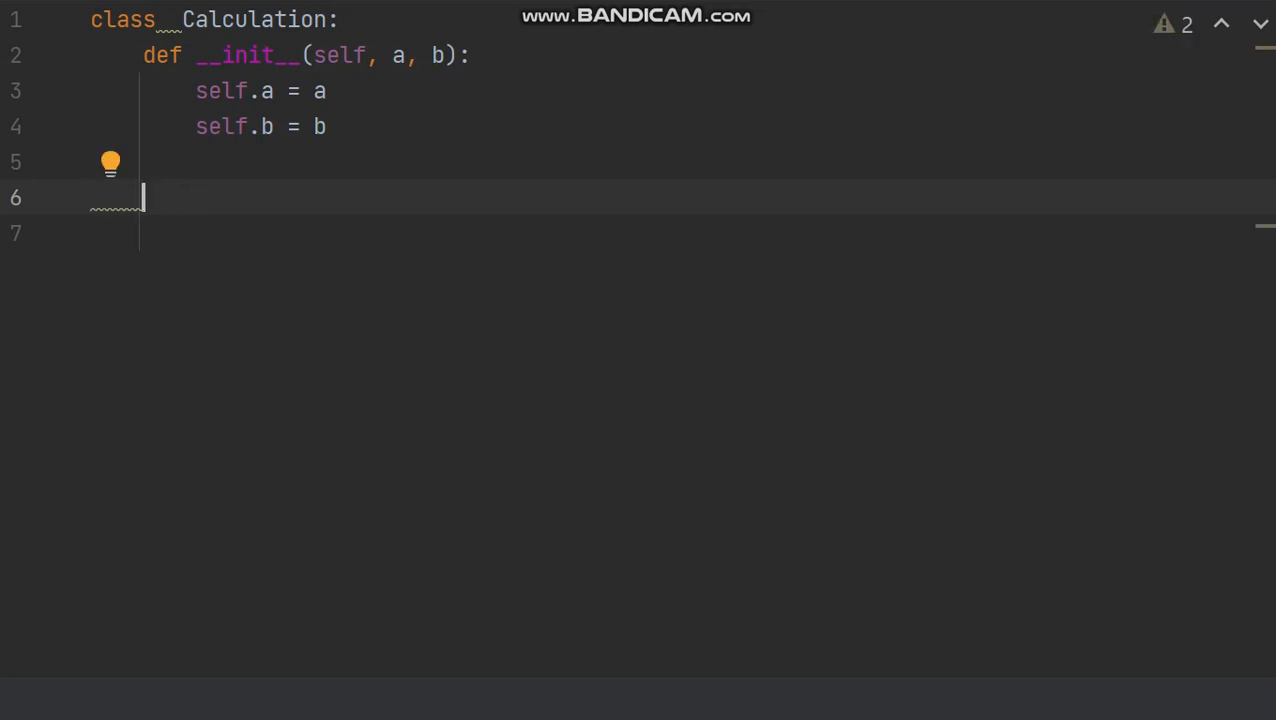
text(def sum(self):)
click(694, 234)
text(x=)
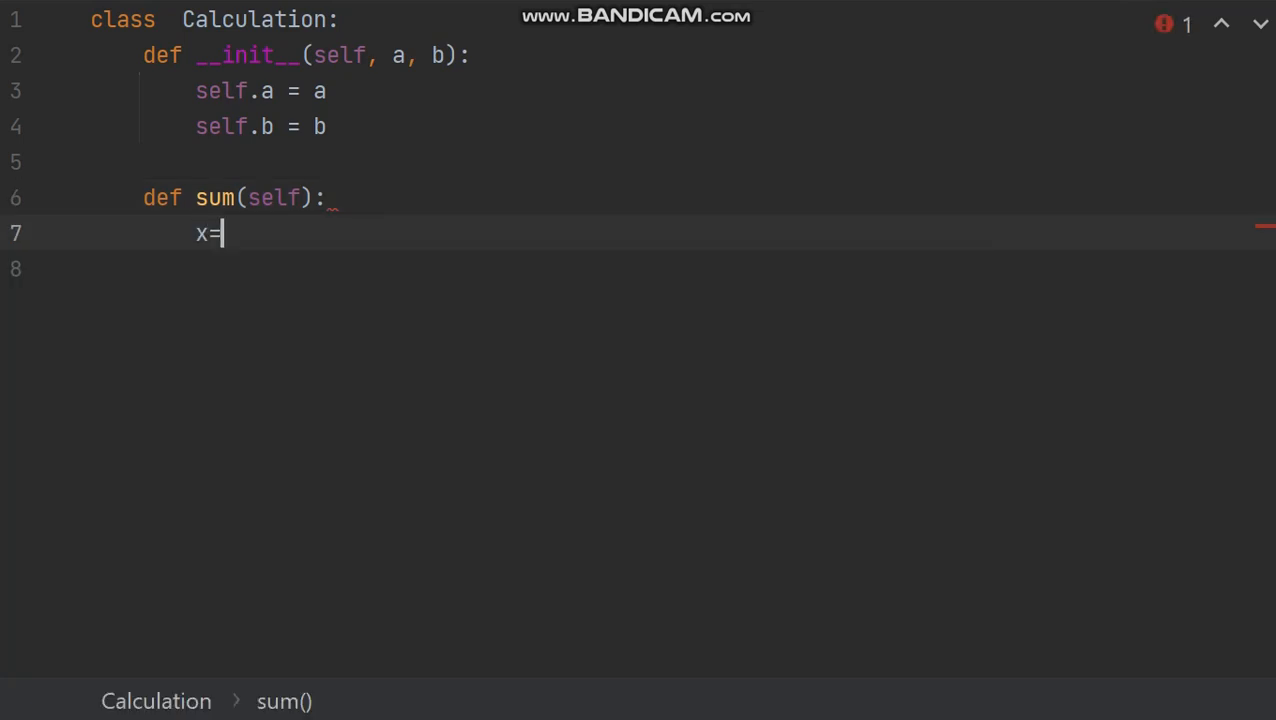
text(self)
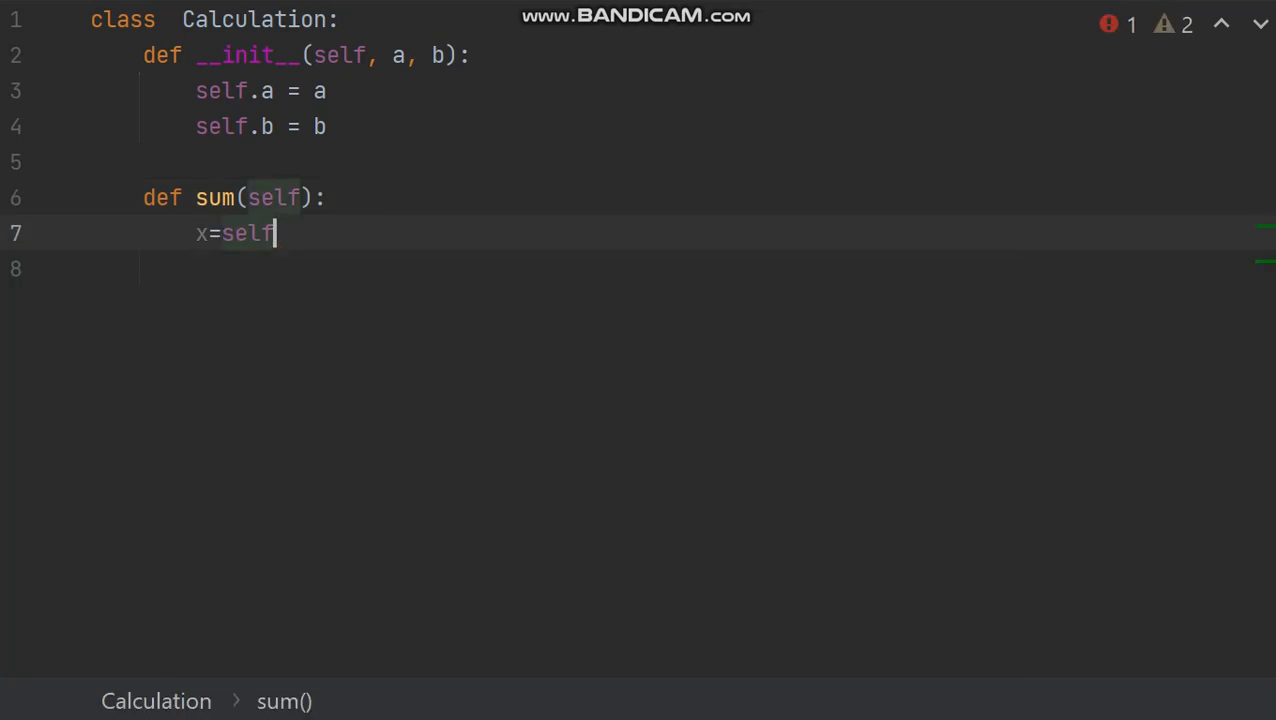
text(.a)
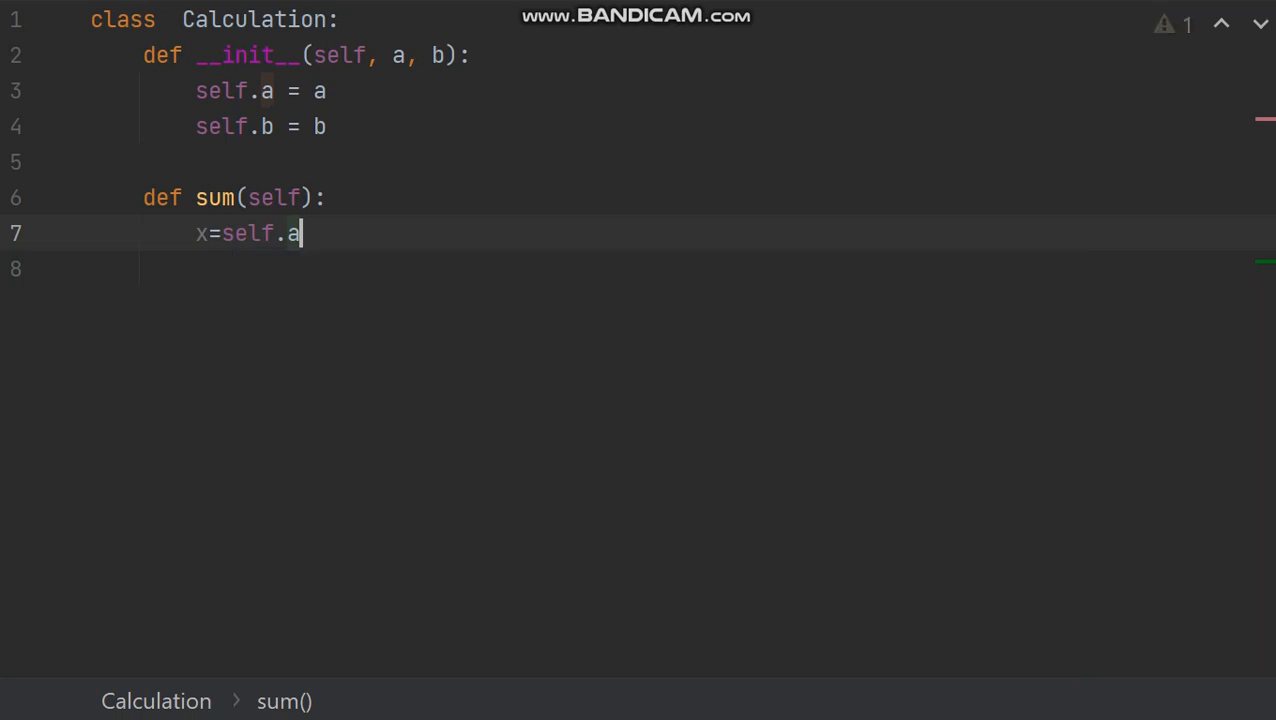
key(Return)
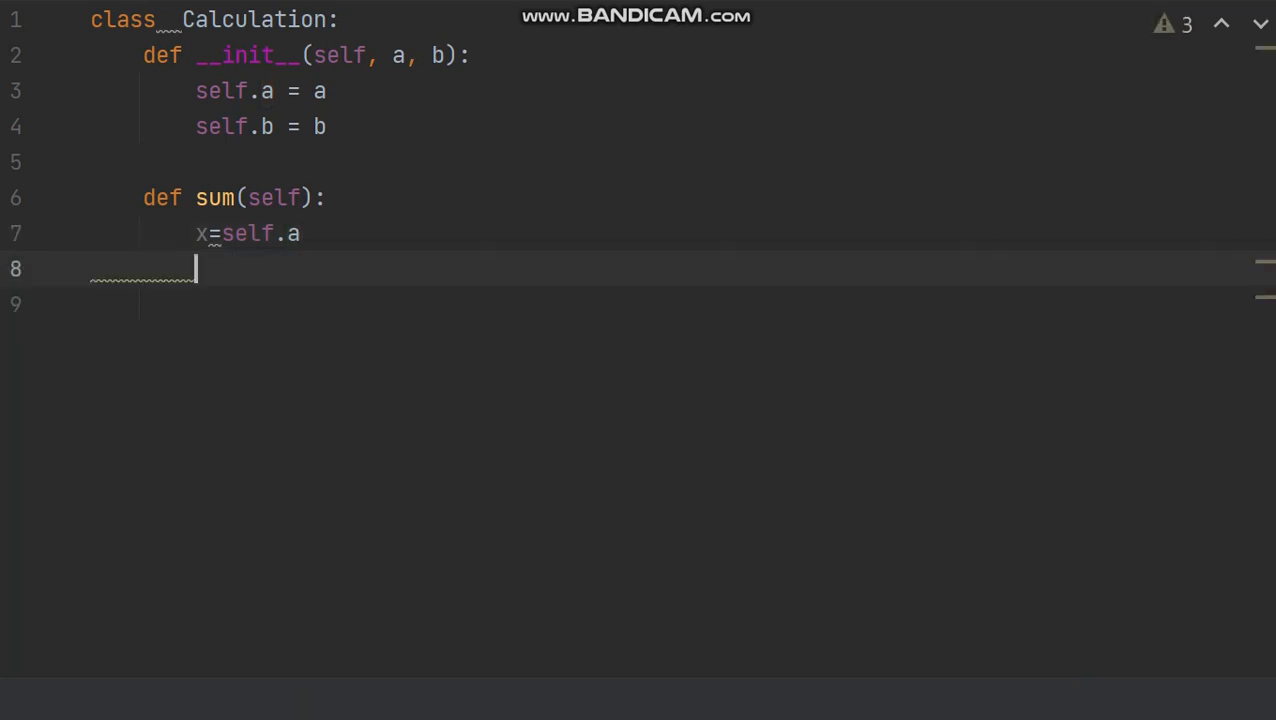
text(y=sel)
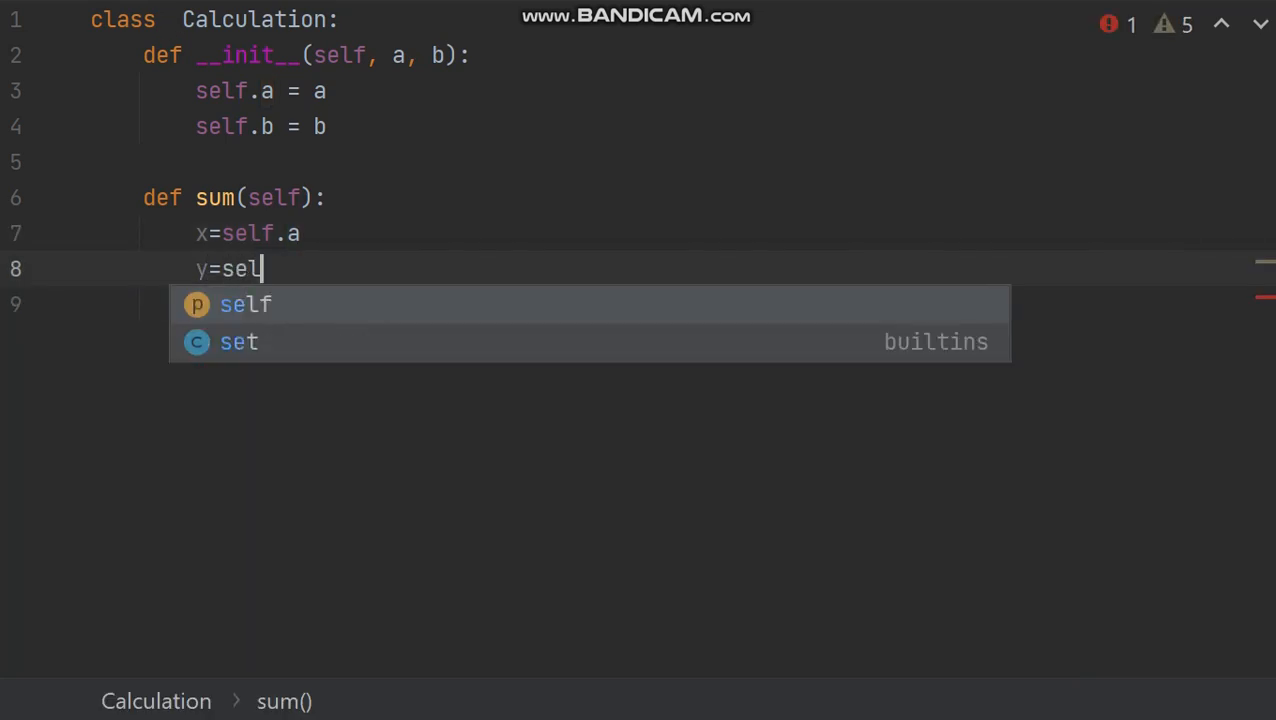
text(f.b)
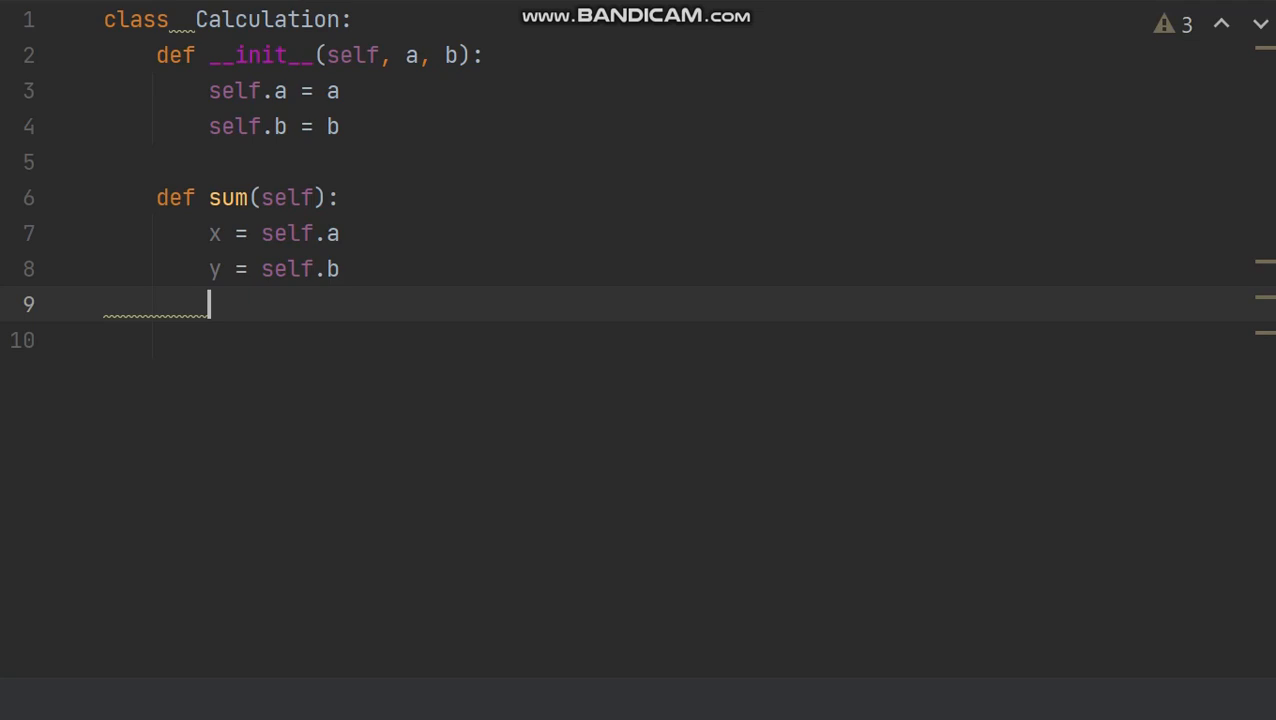
- Compute z = x + y and print(z) to finish the sum method
text(z=)
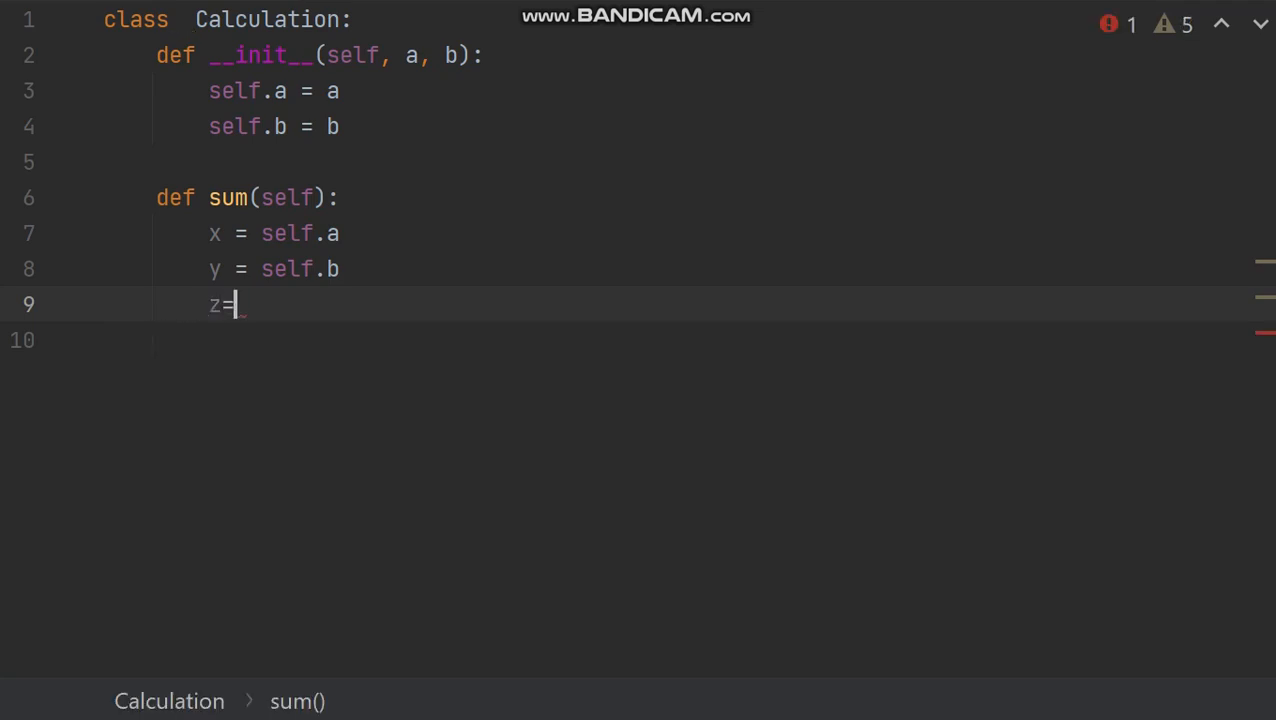
text(x+)
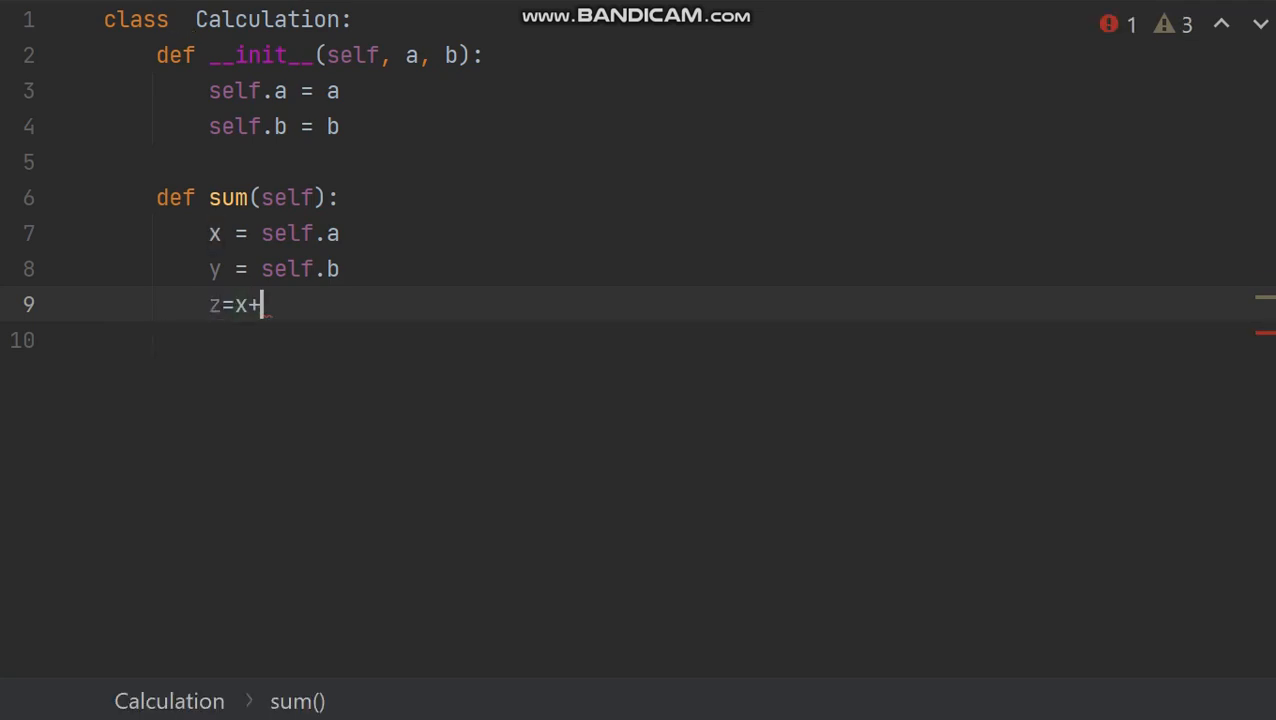
text(y)
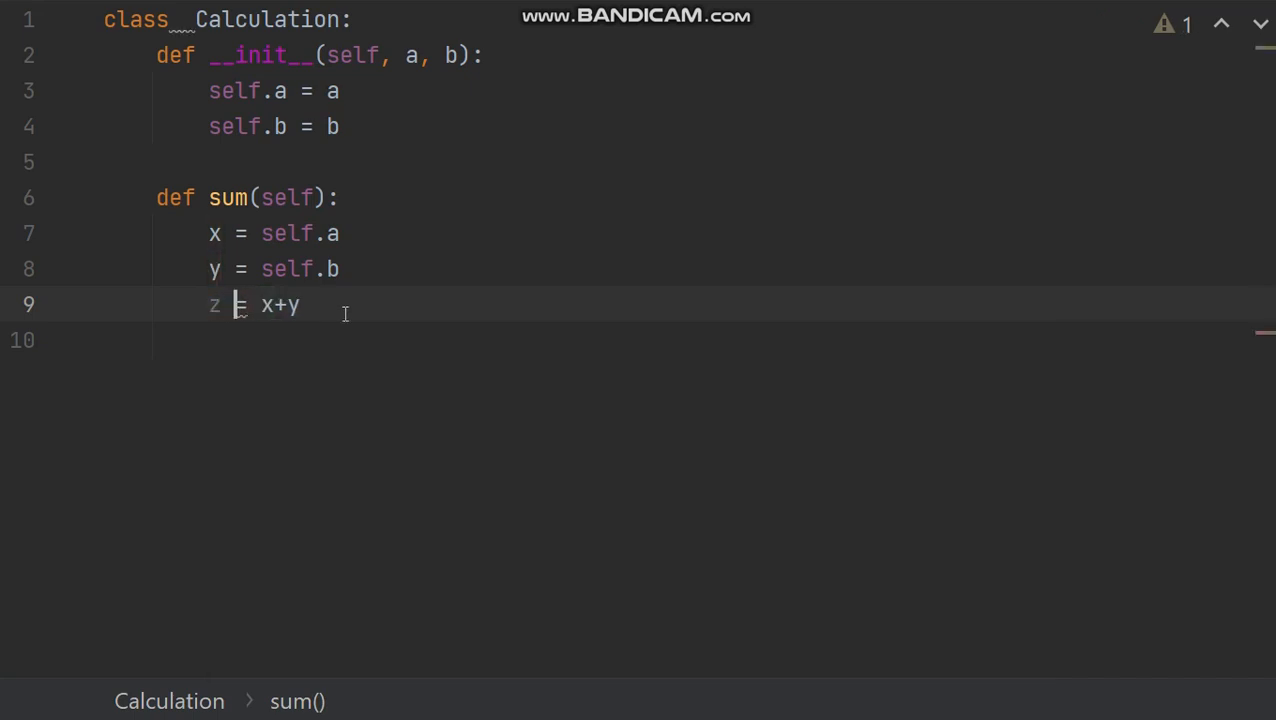
key(Return)
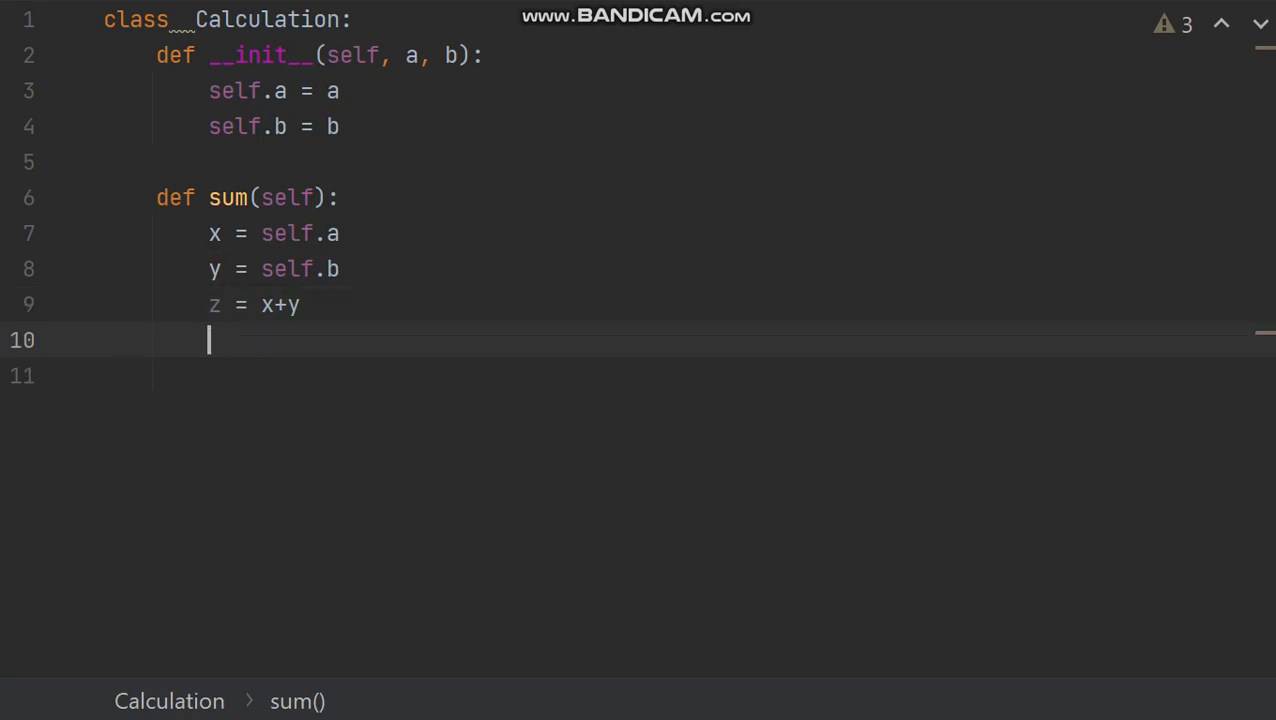
text(print)
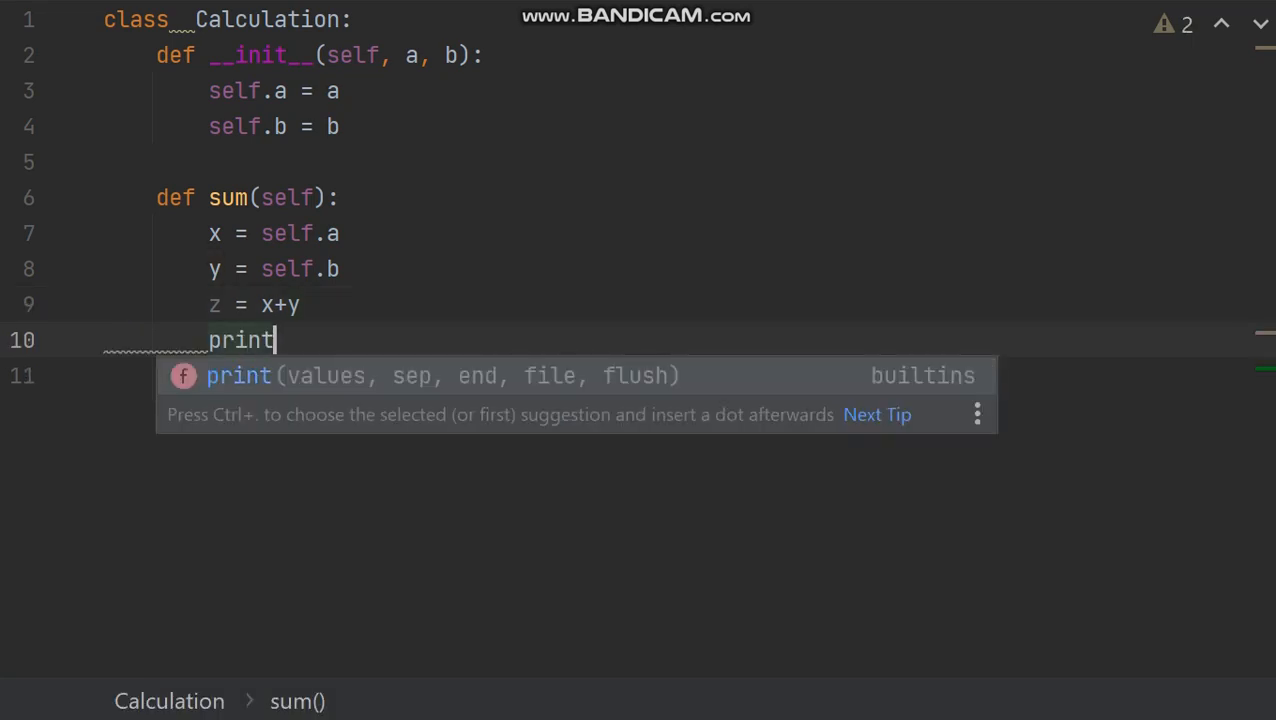
text((z)
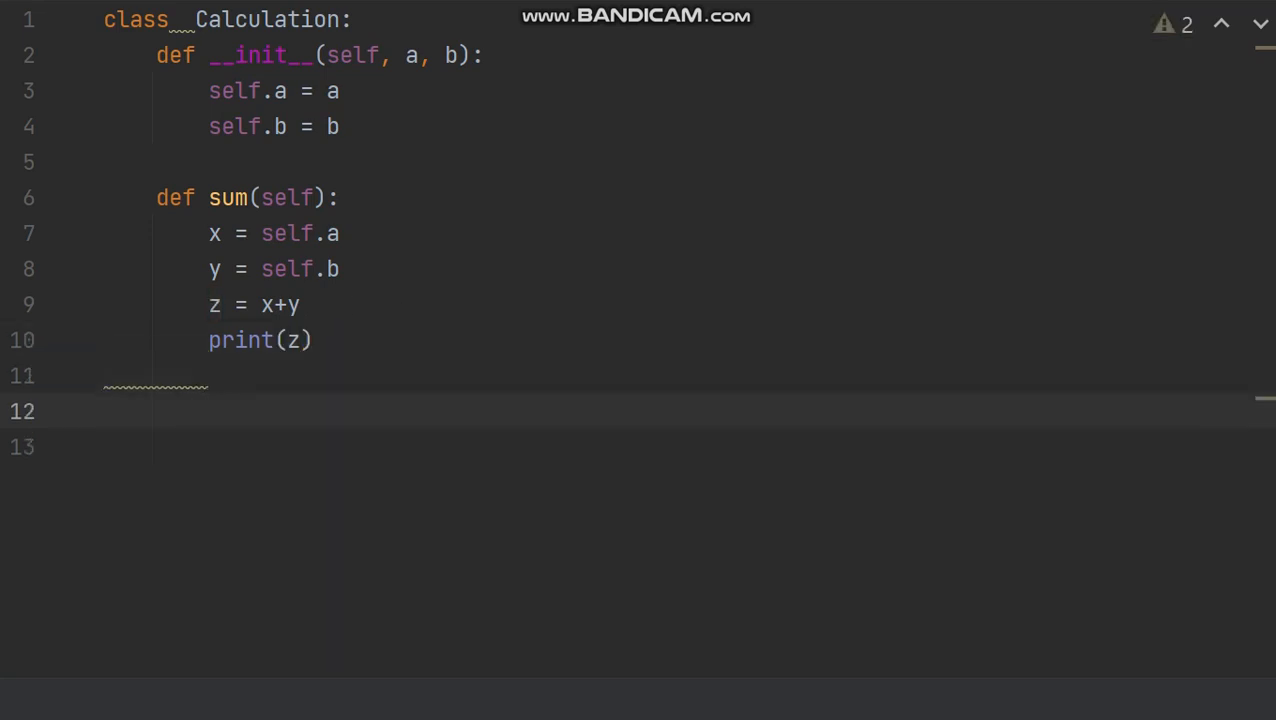
click(104, 412)
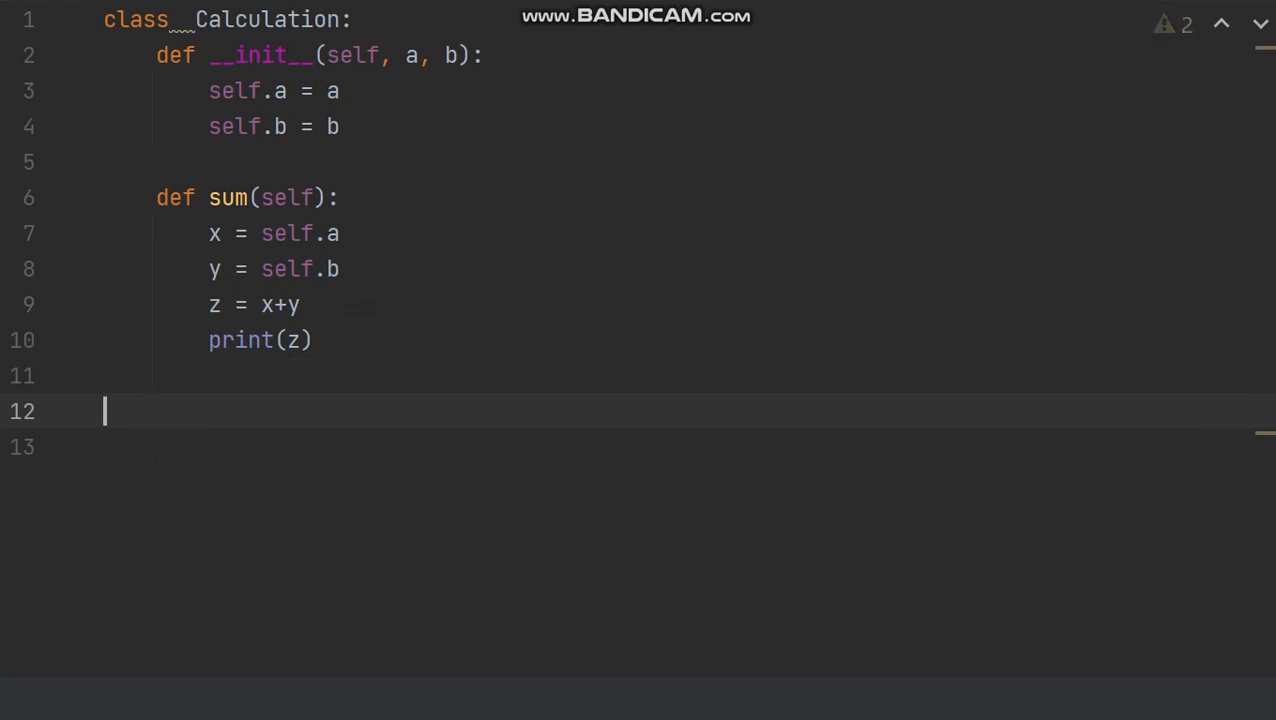
- Write calc1 = Calculation(p, q) below the class with a fresh line above it
text(cal)
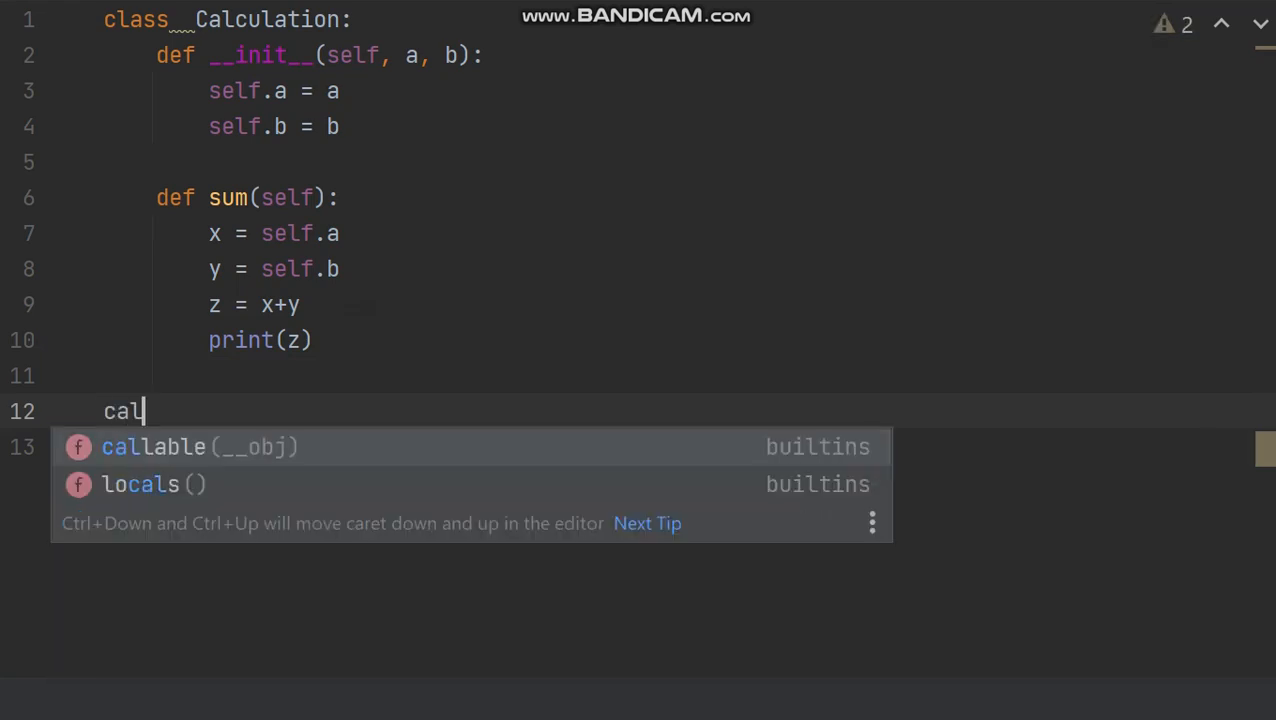
text(c1 =)
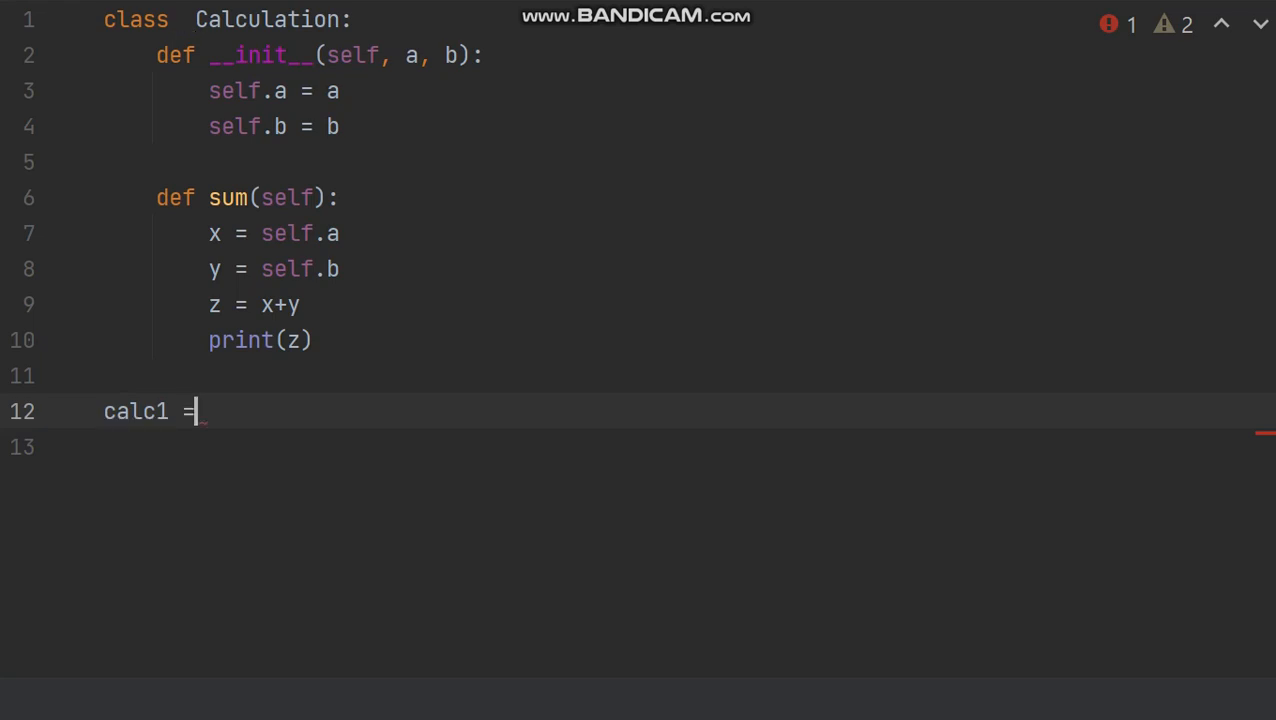
text(Calculation)
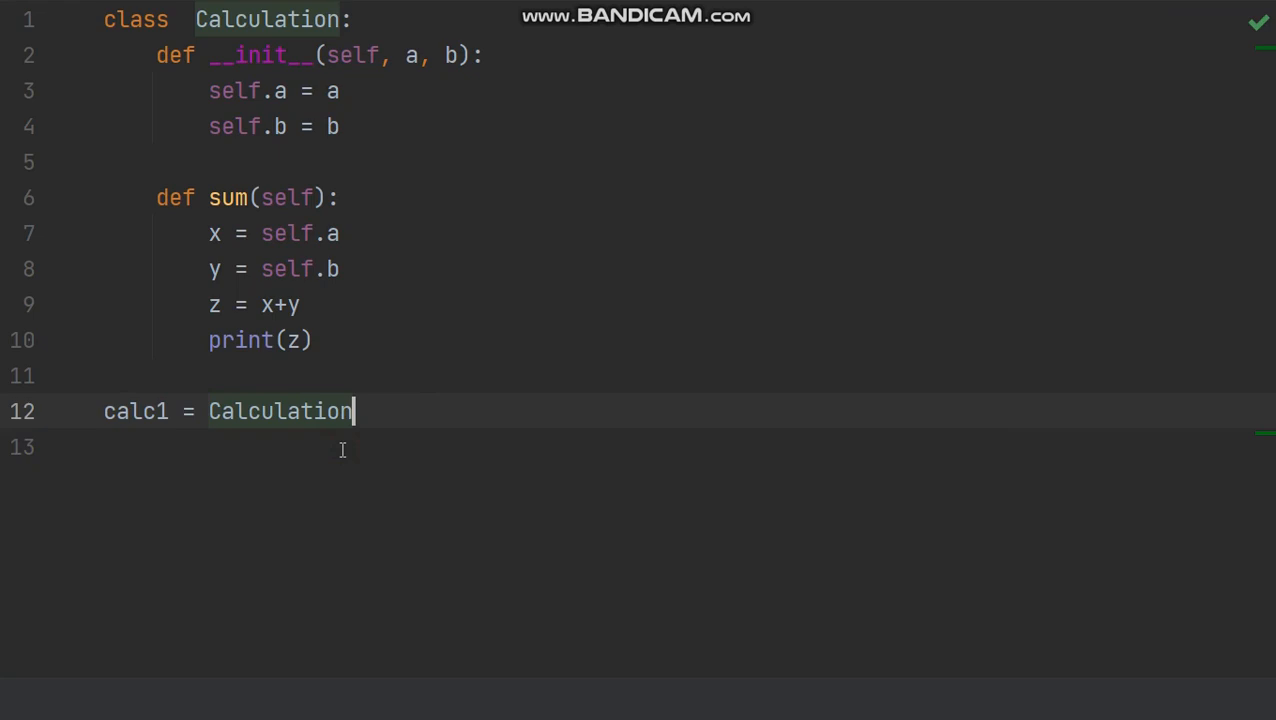
text(())
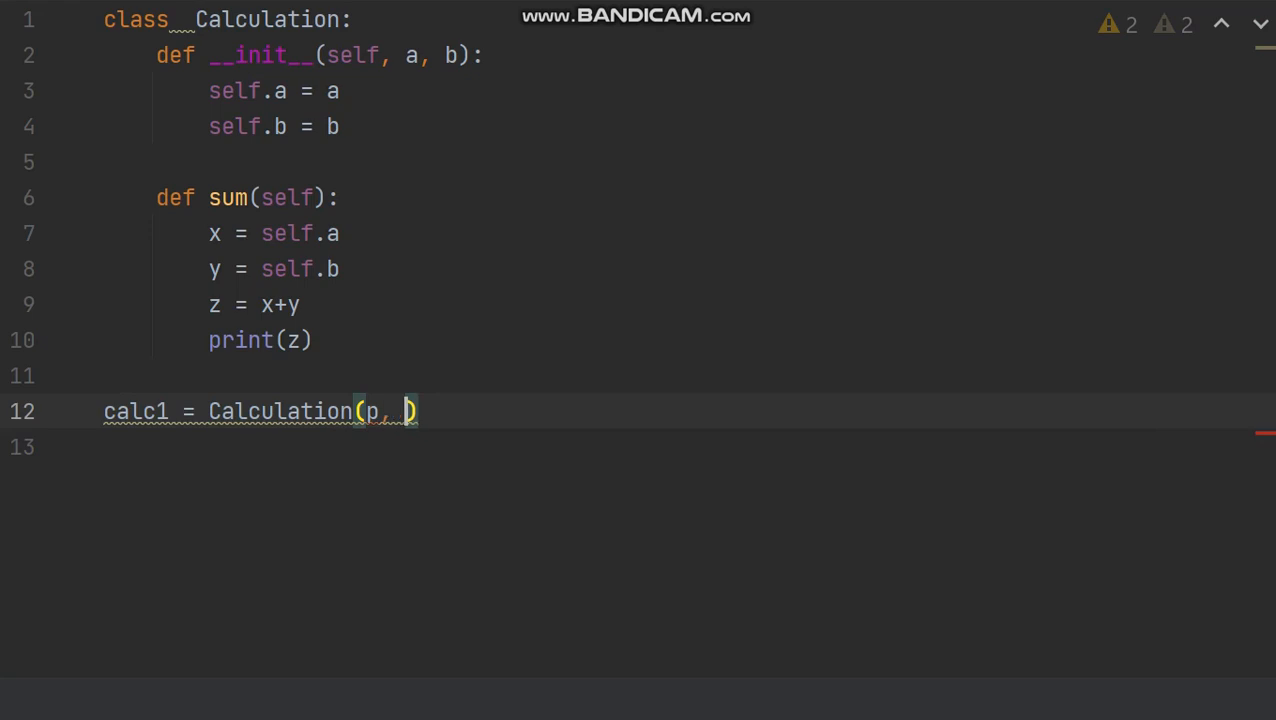
text(g)
text(p)
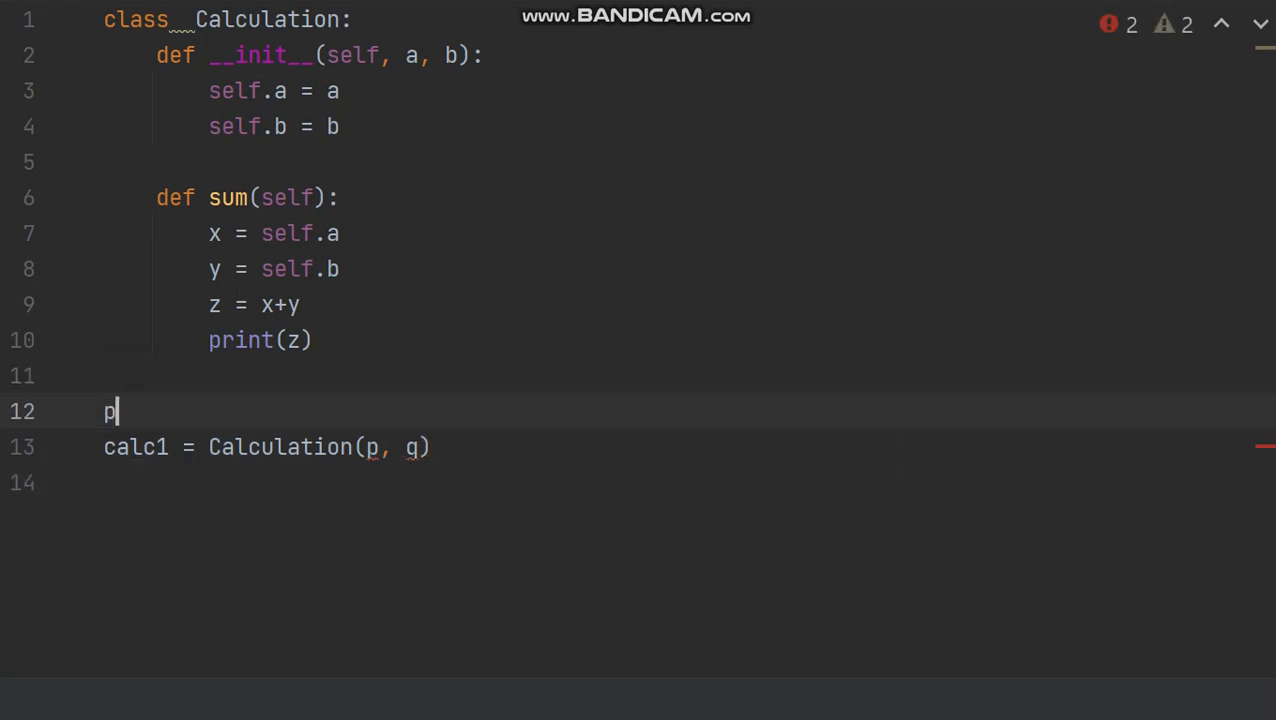
- Write p = int(input('Enter number1 : ')) above the calc1 line
text(=int()
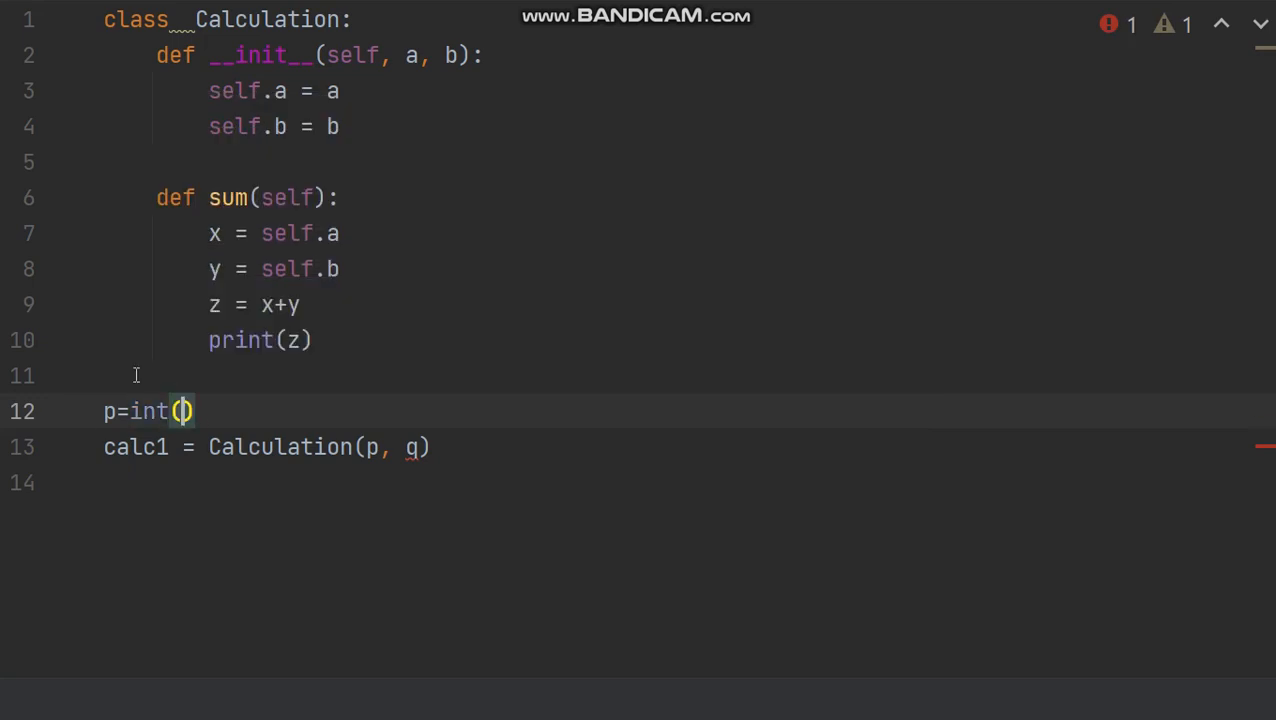
text(input(')
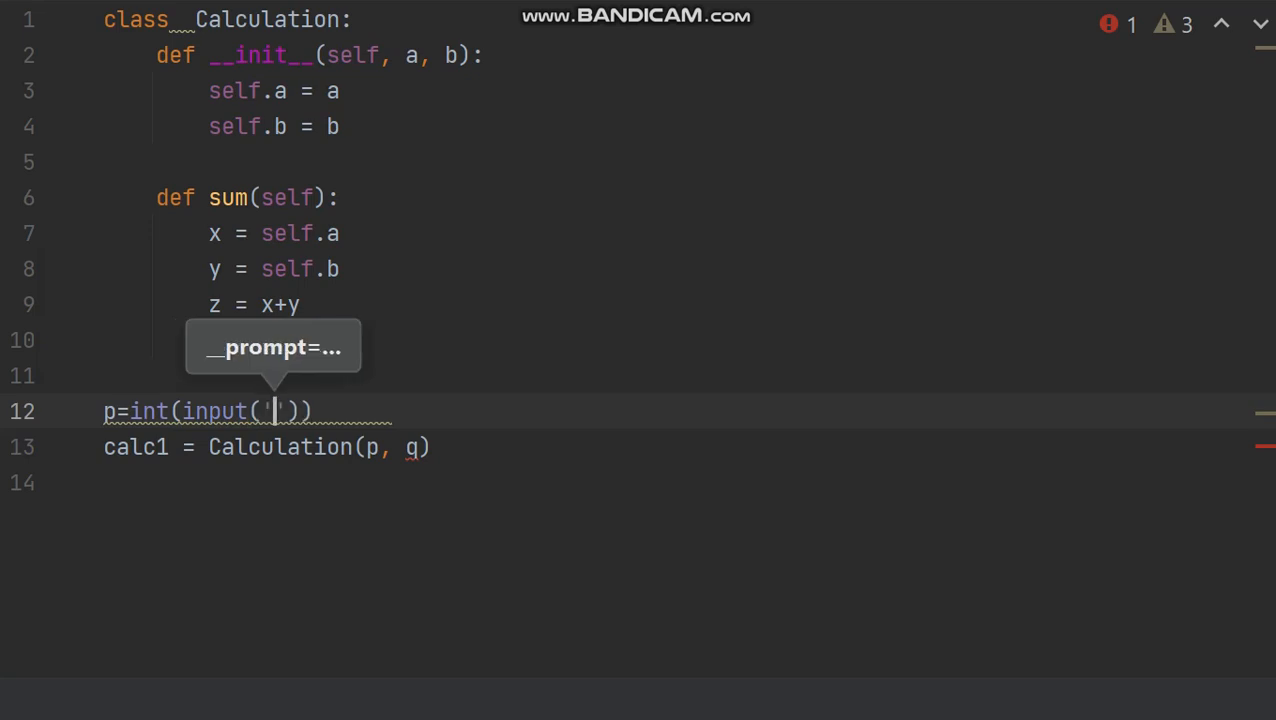
text(Enter)
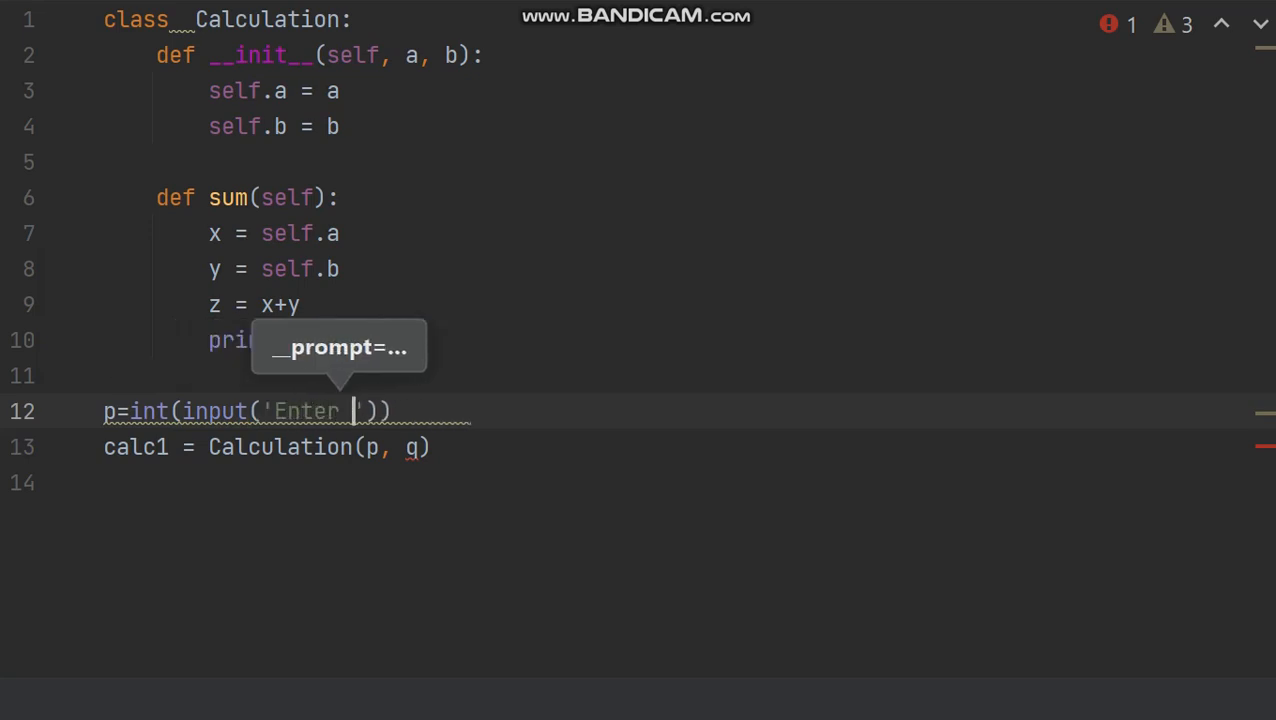
text(number1)
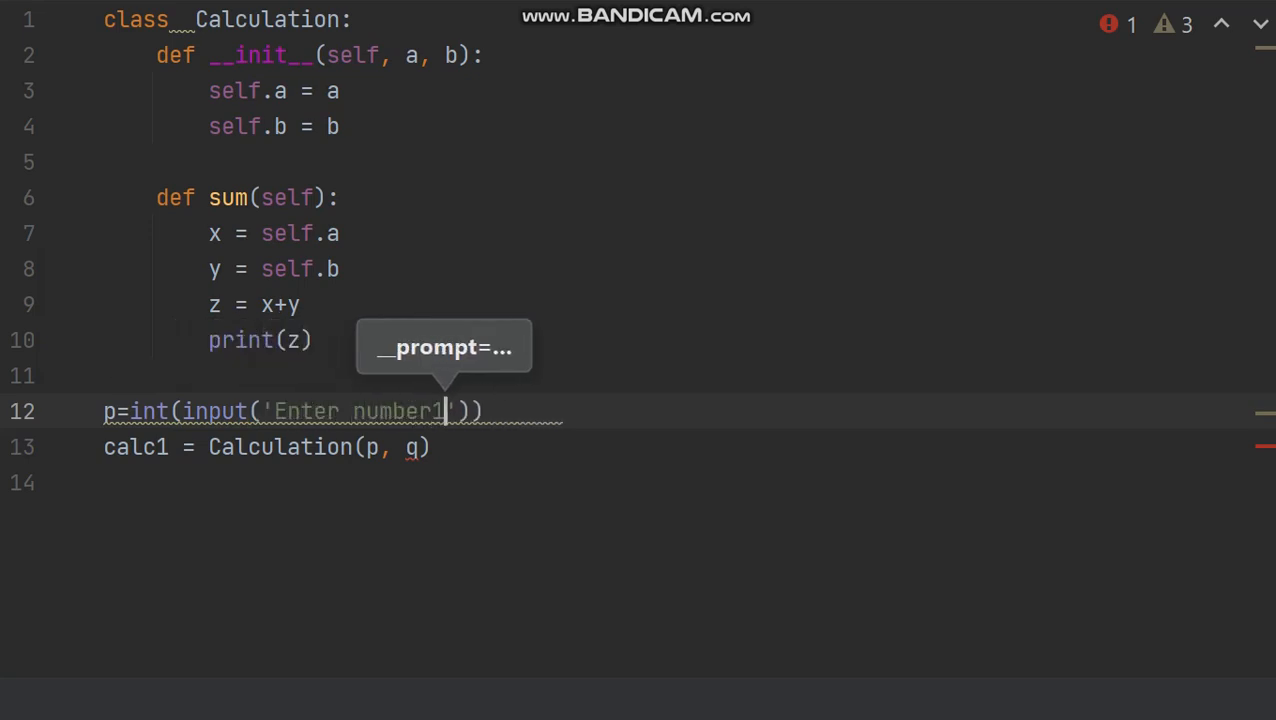
text(:)
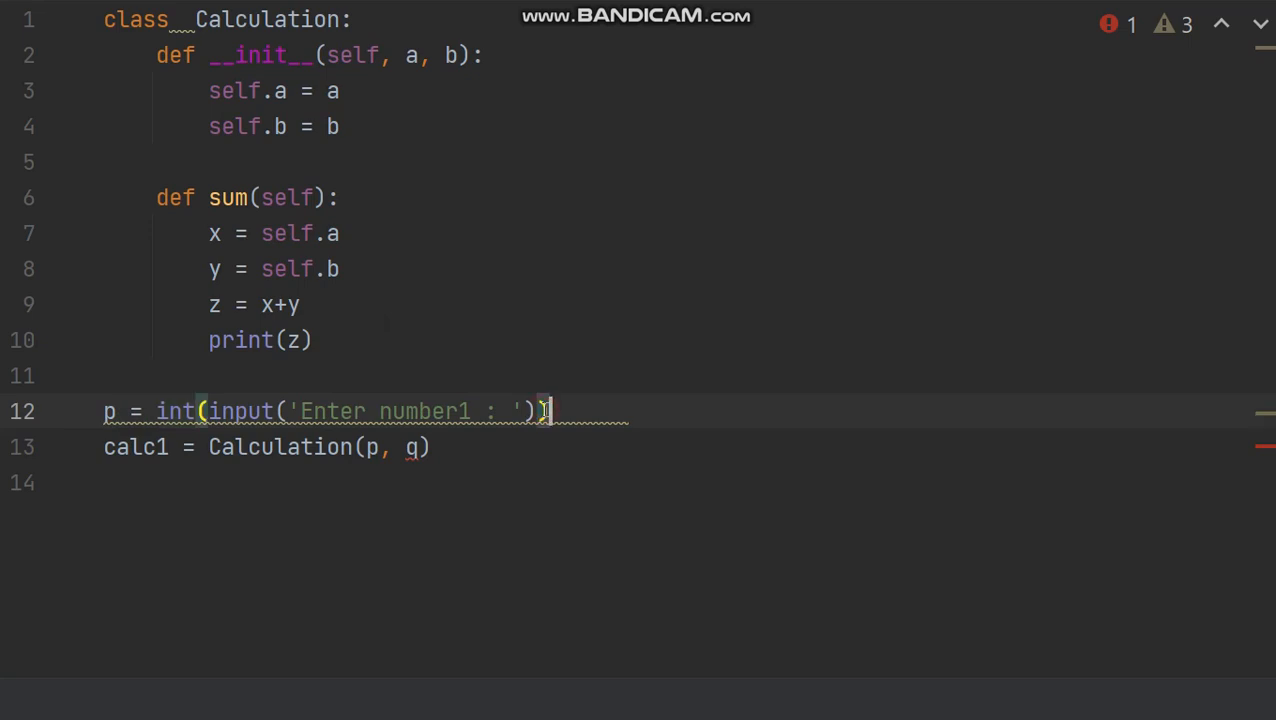
text())
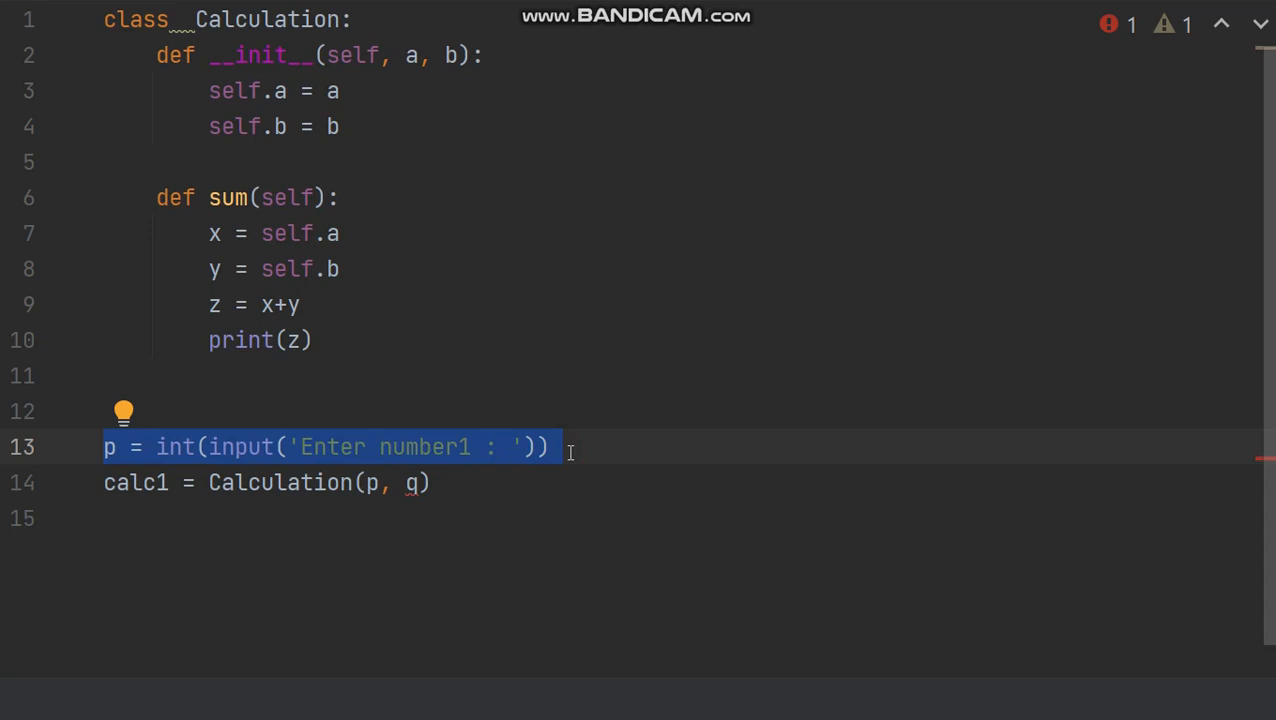
mouse_move(556, 448)
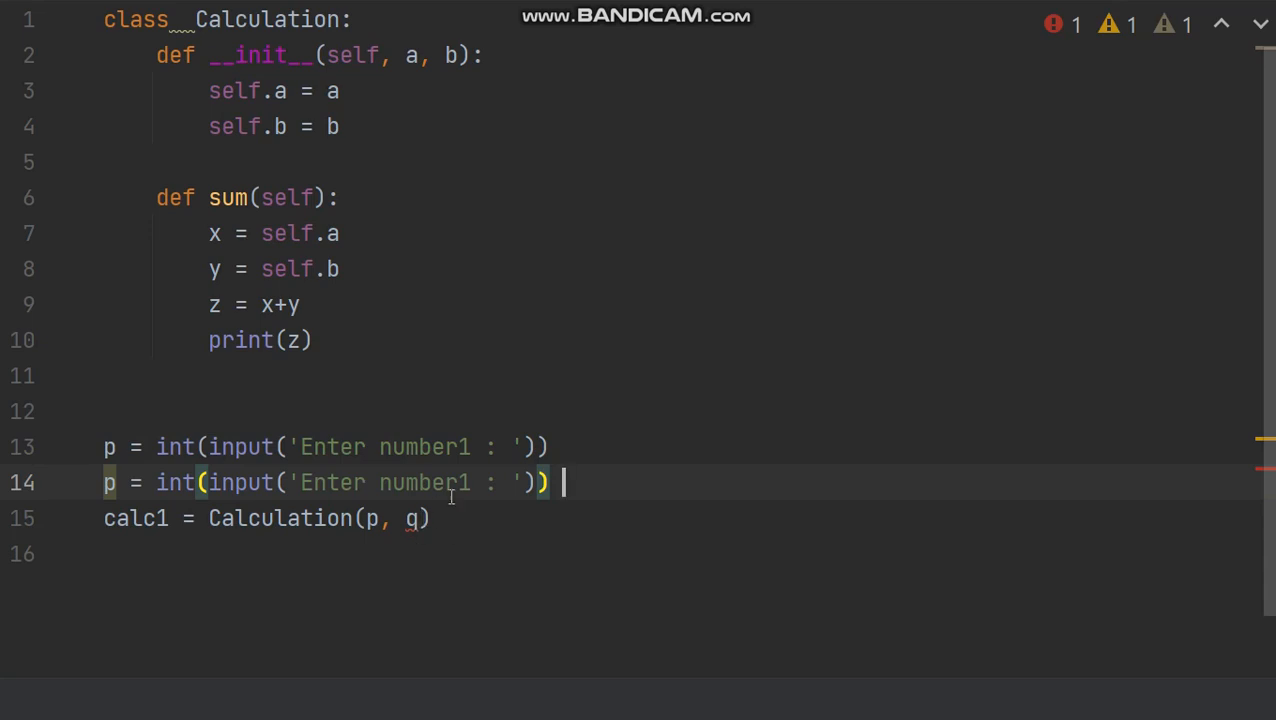
- Duplicate the line as q = int(input('Enter number2 : ')) and begin a calc1 line below
text(2)
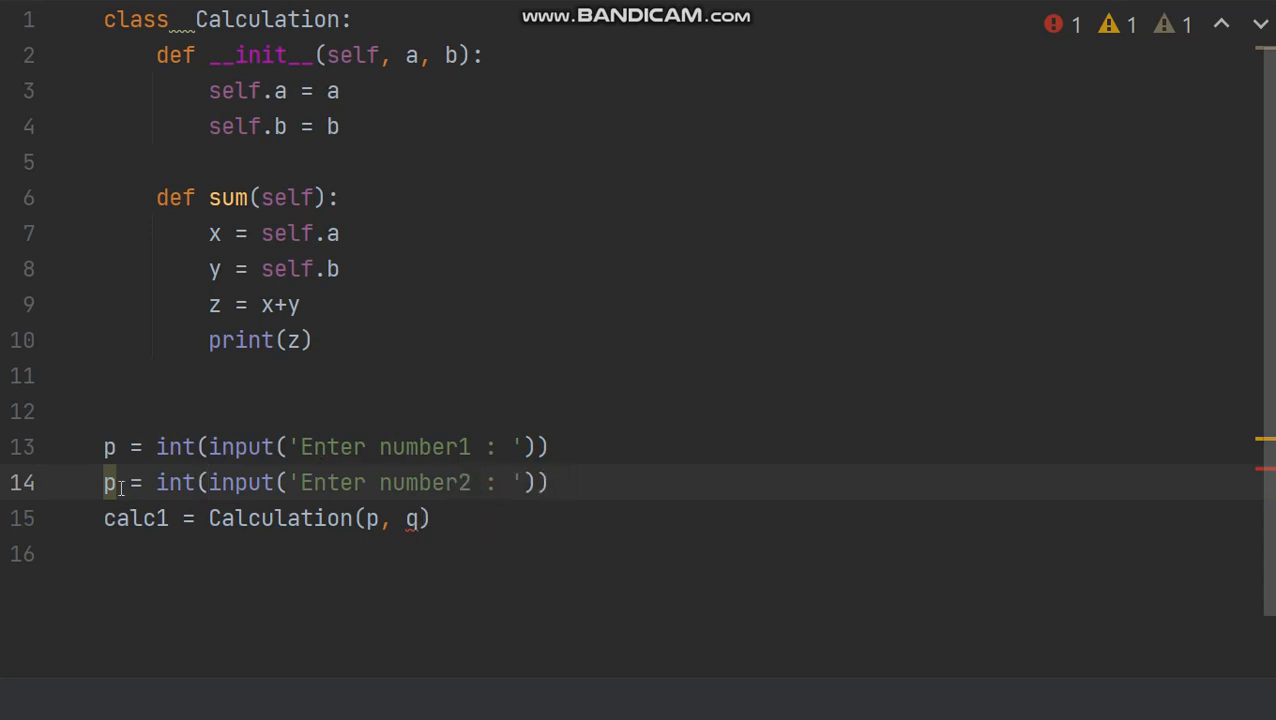
text(q)
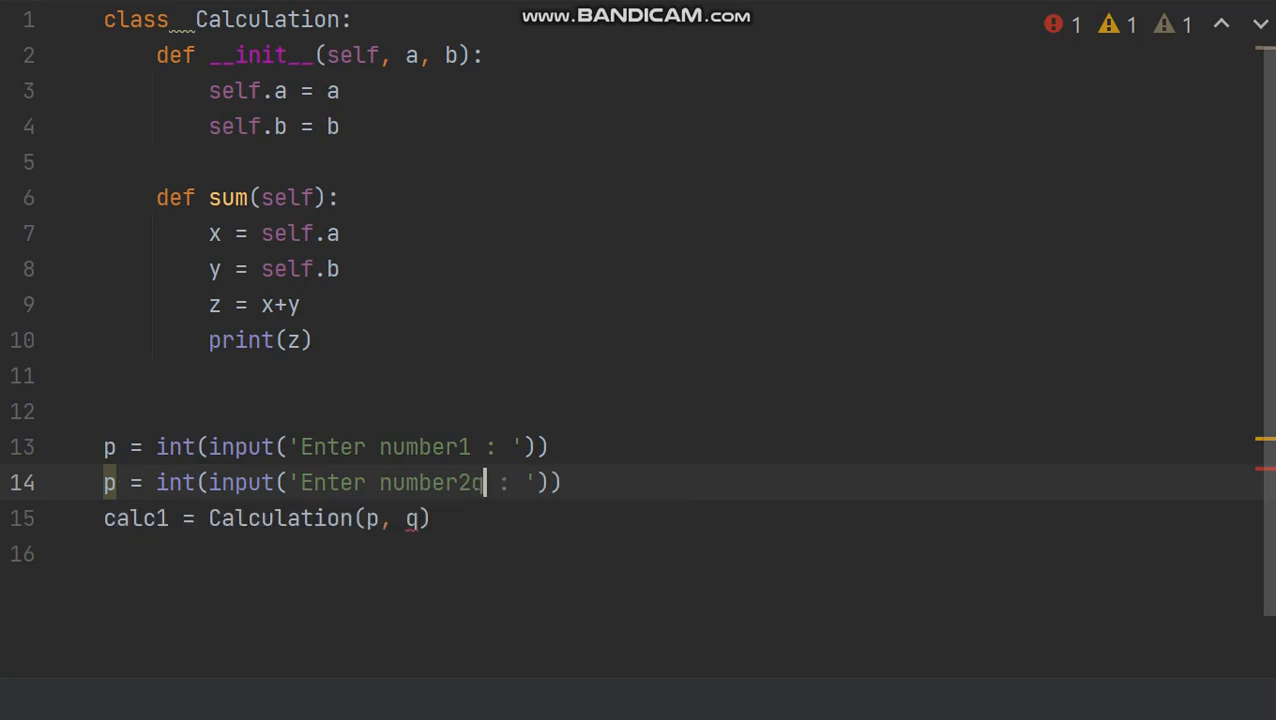
key(Backspace)
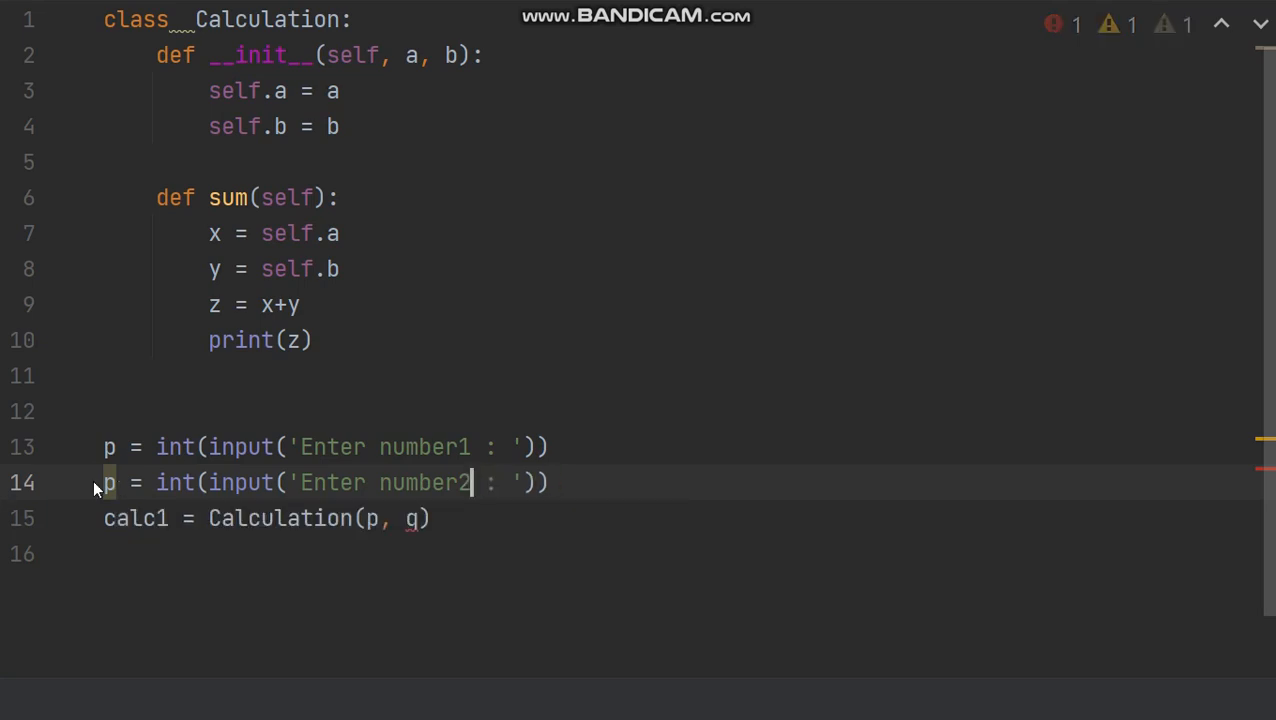
key(Backspace)
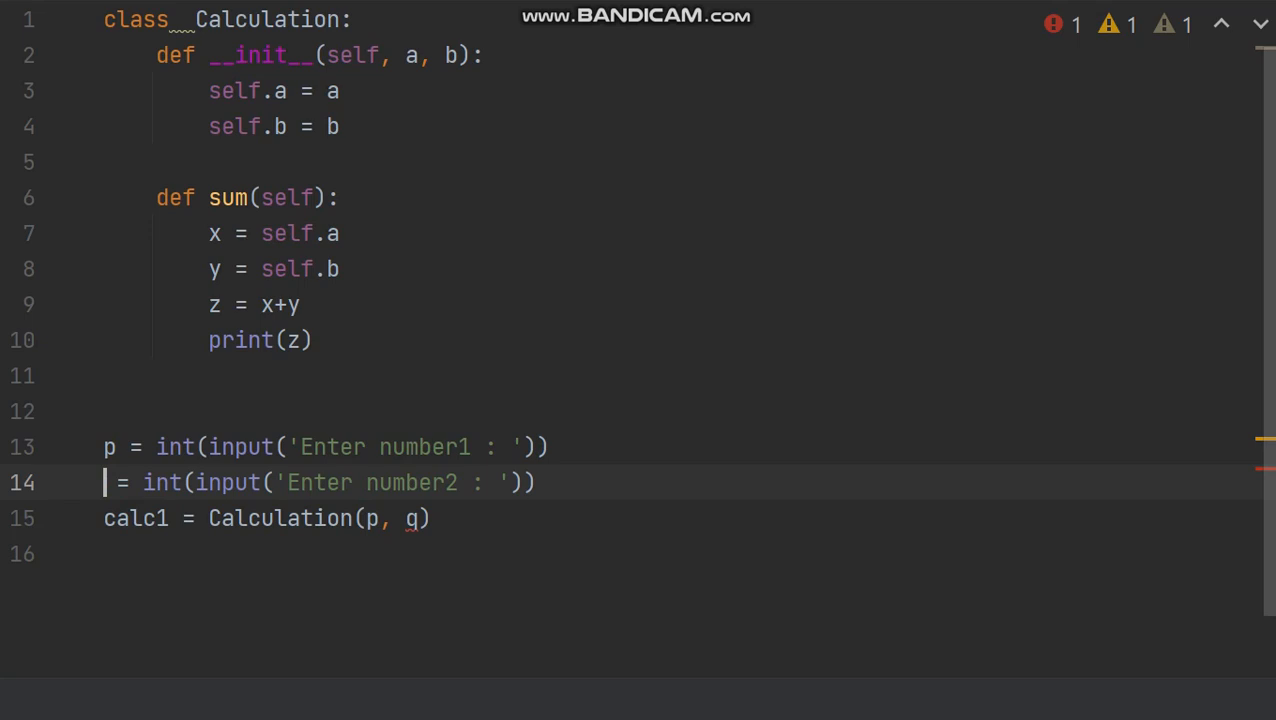
text(q)
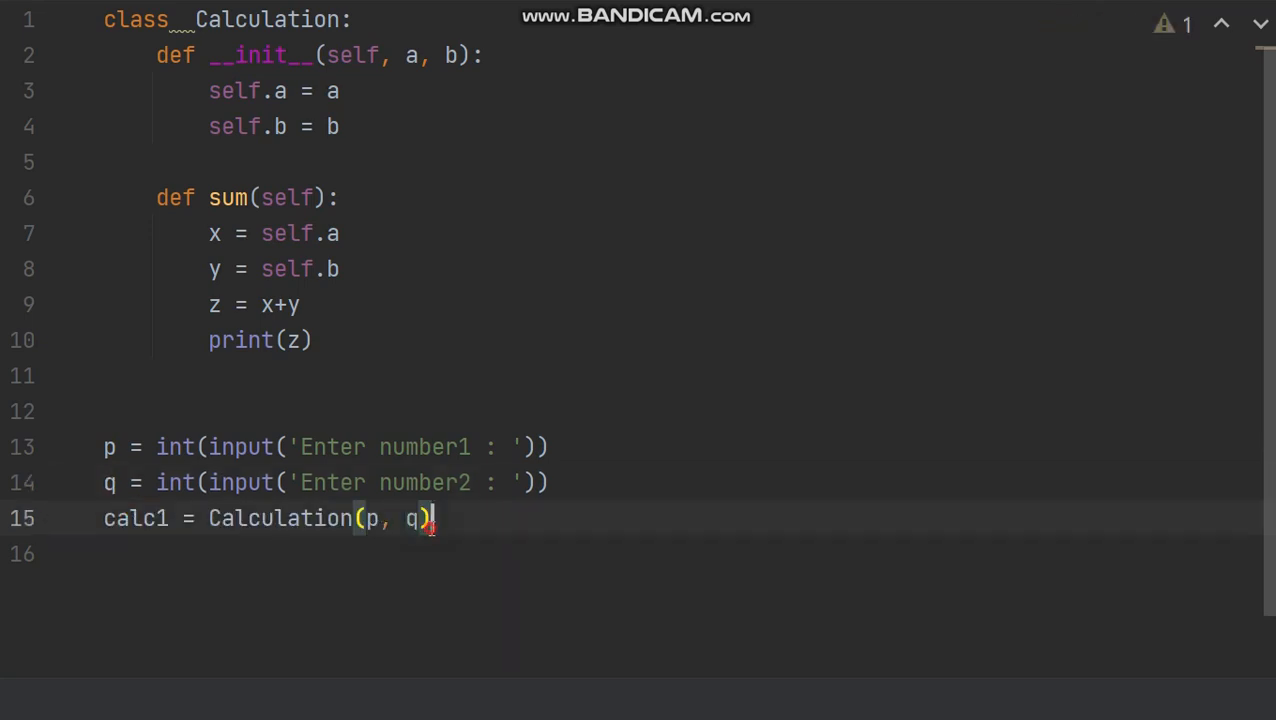
text(calc1)
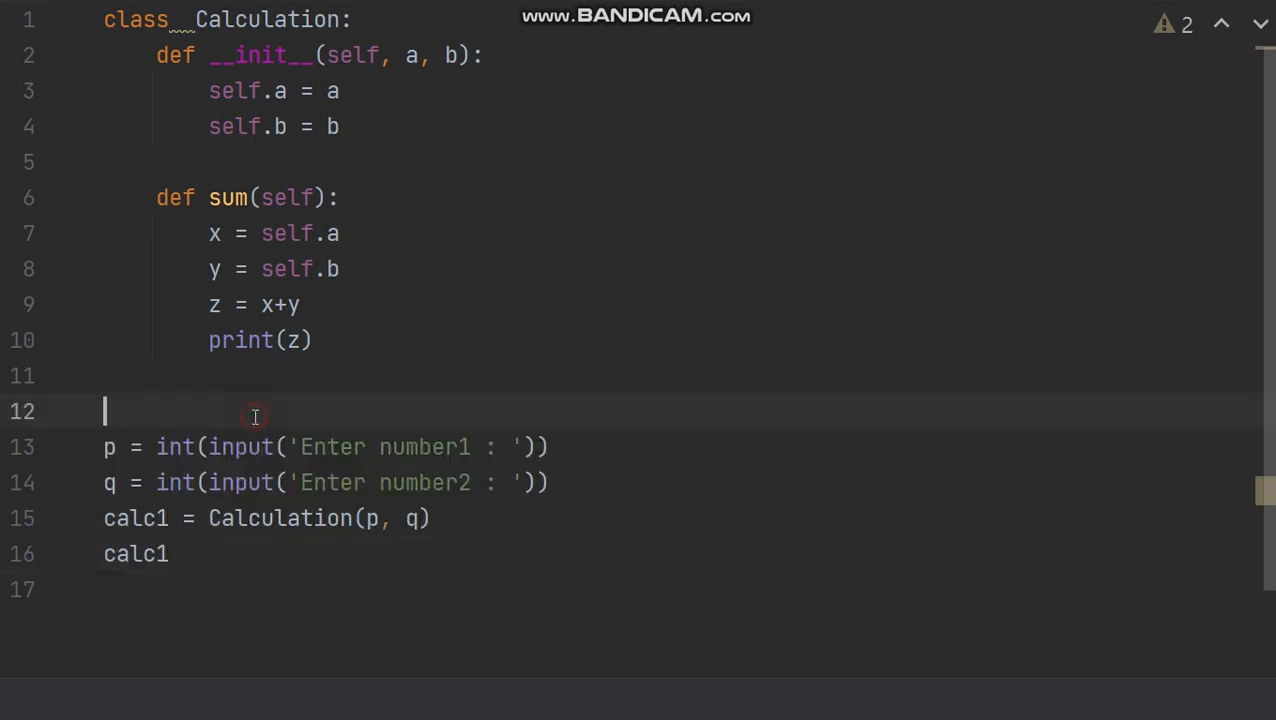
- End the script with calc1.sum() and run the classinpython configuration
click(204, 554)
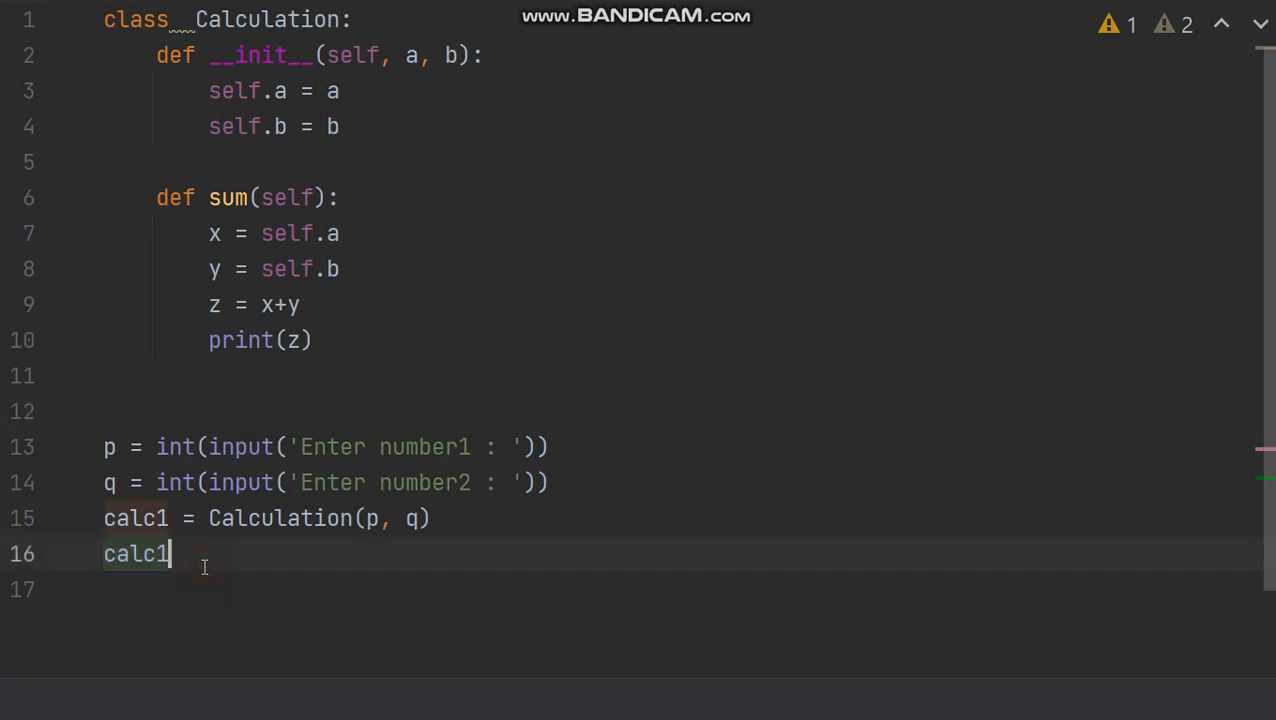
text(.sum()
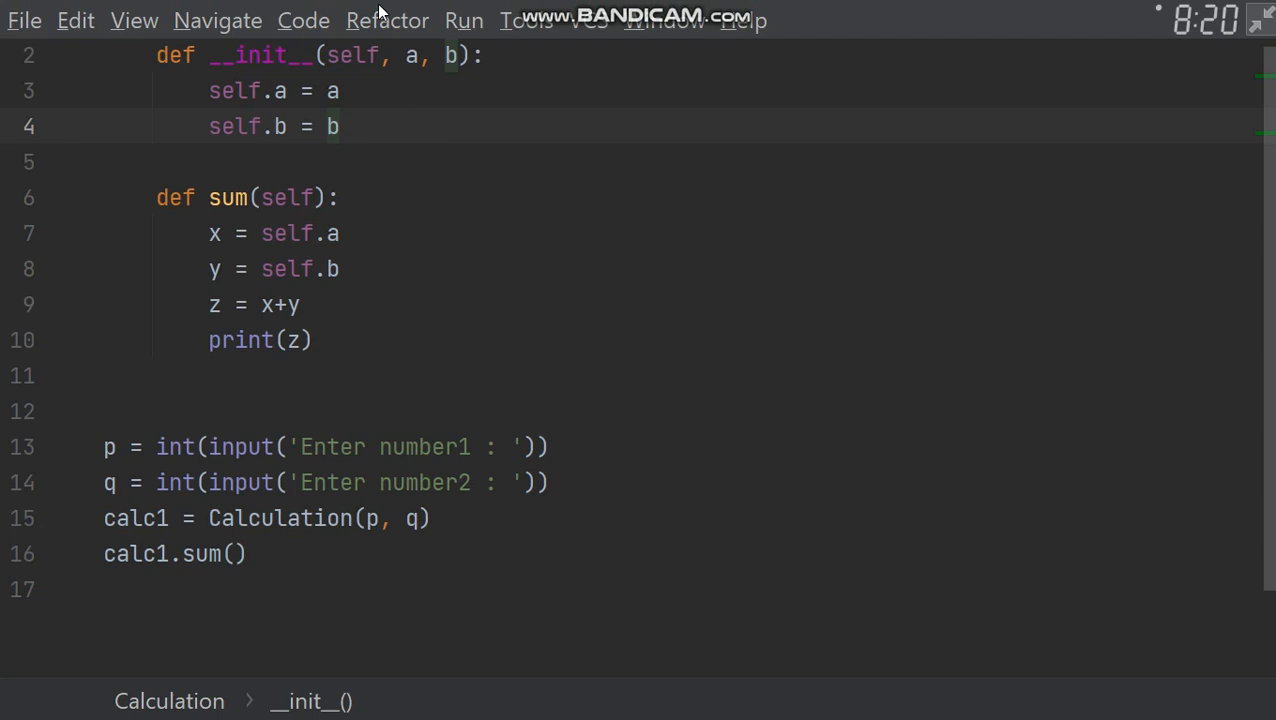
click(464, 20)
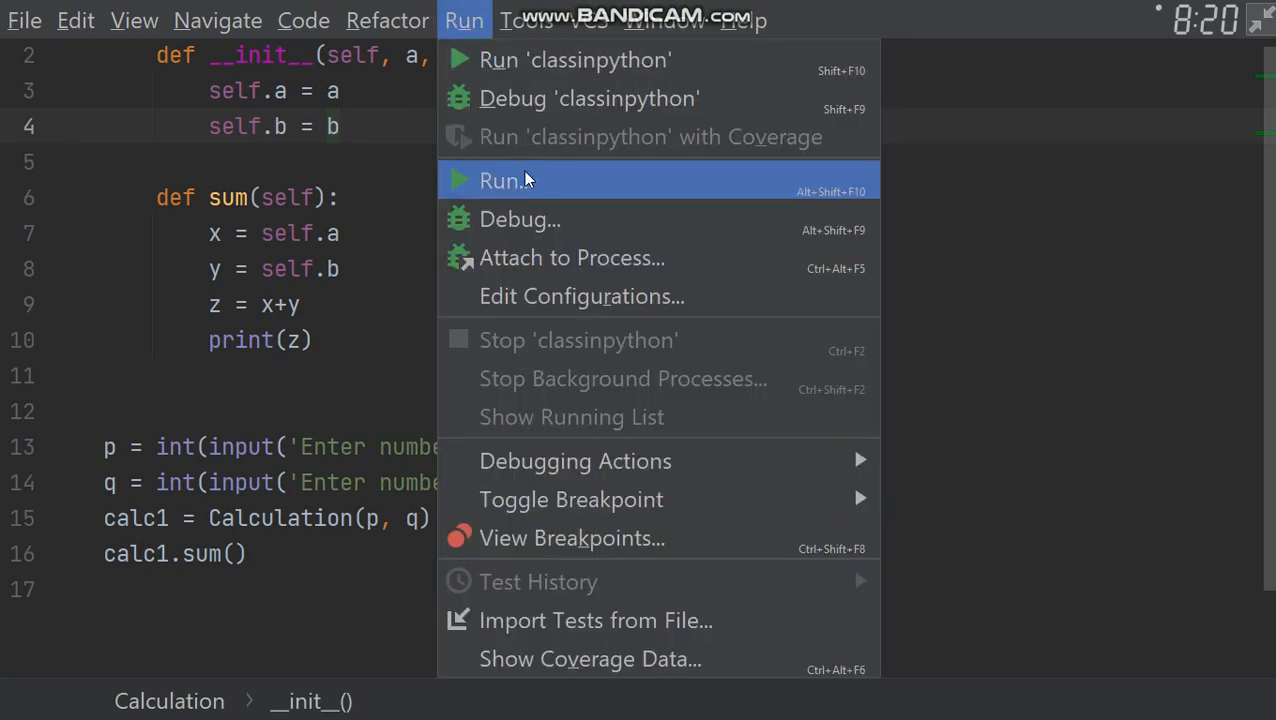
click(502, 180)
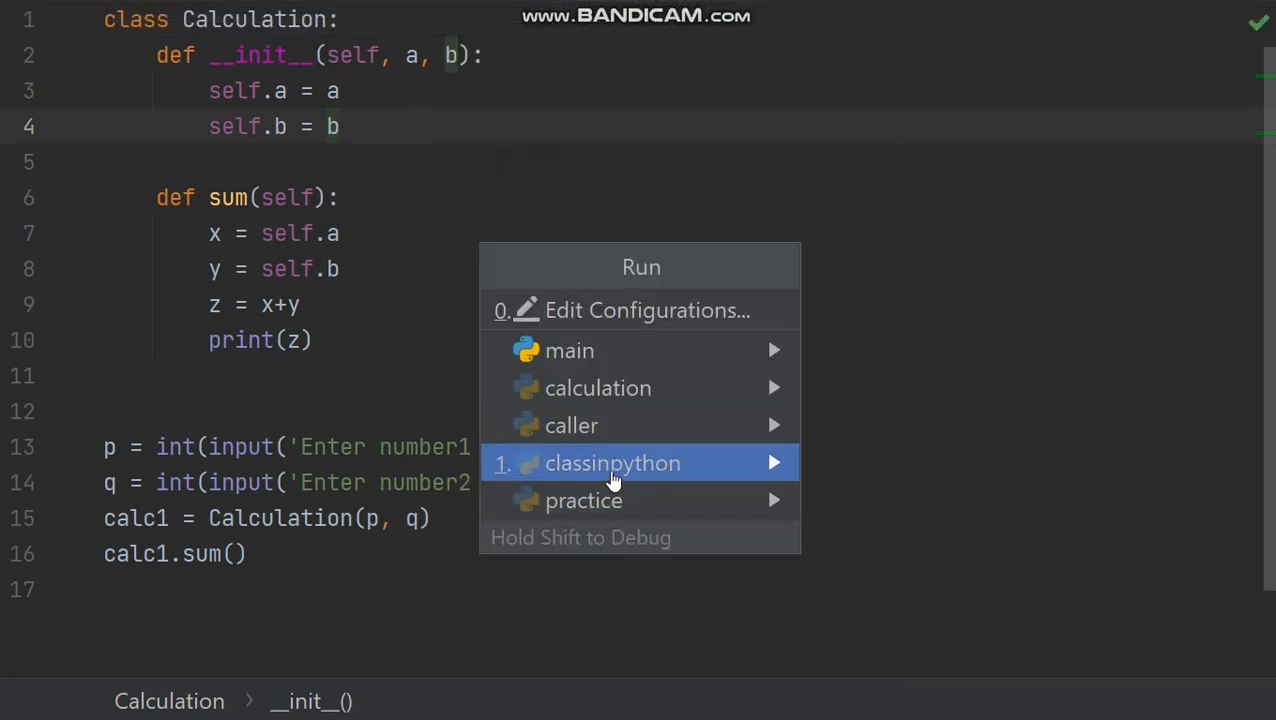
click(612, 462)
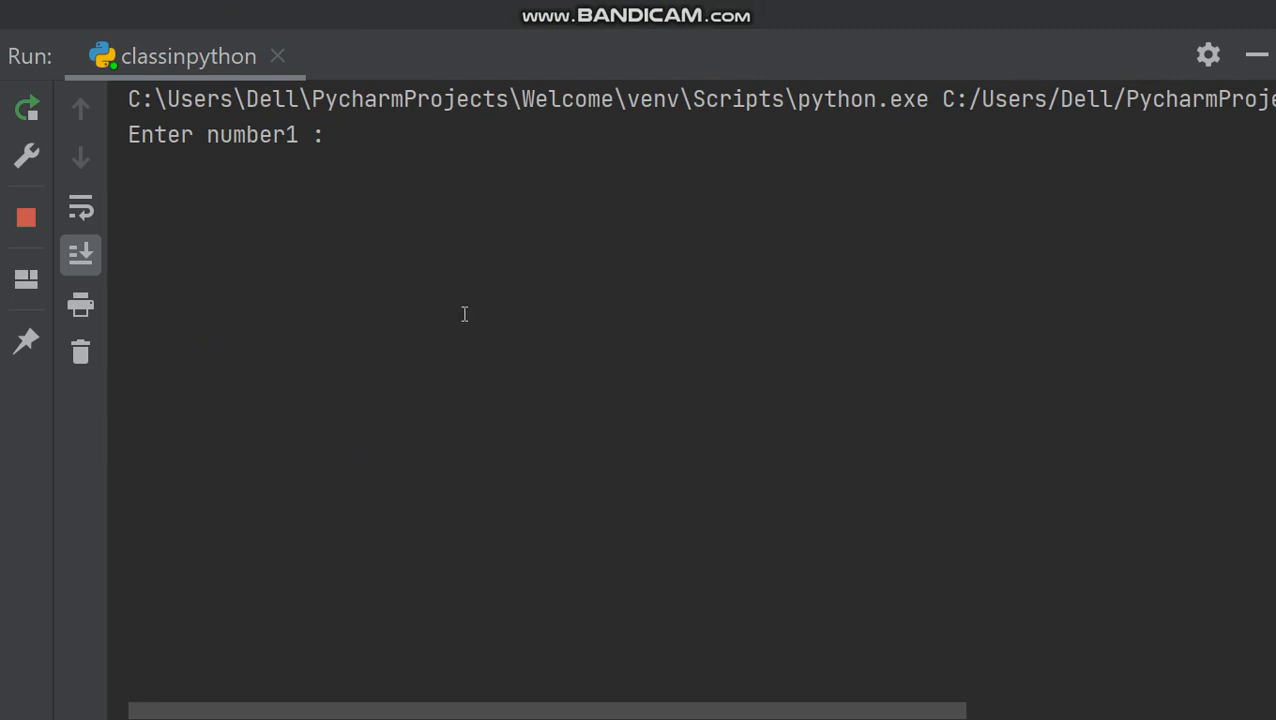
- Enter 100 at the 'Enter number1 : ' prompt and return to the editor
text(100)
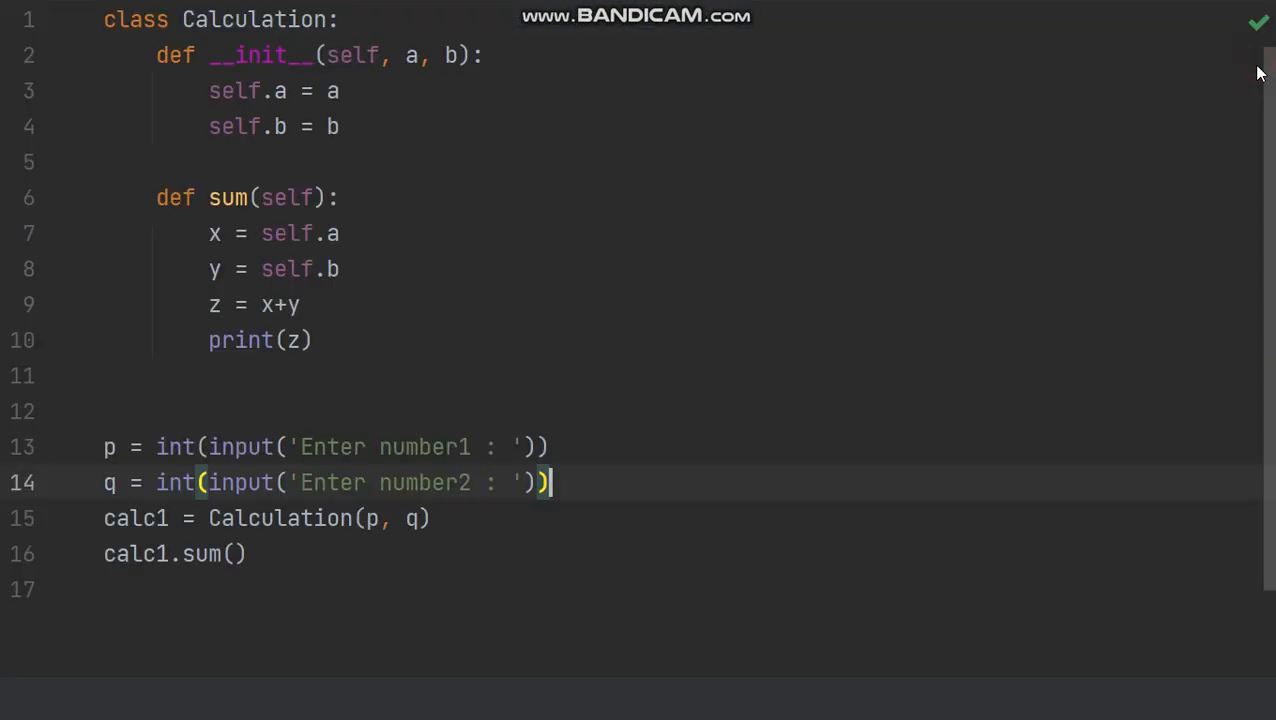
mouse_move(888, 532)
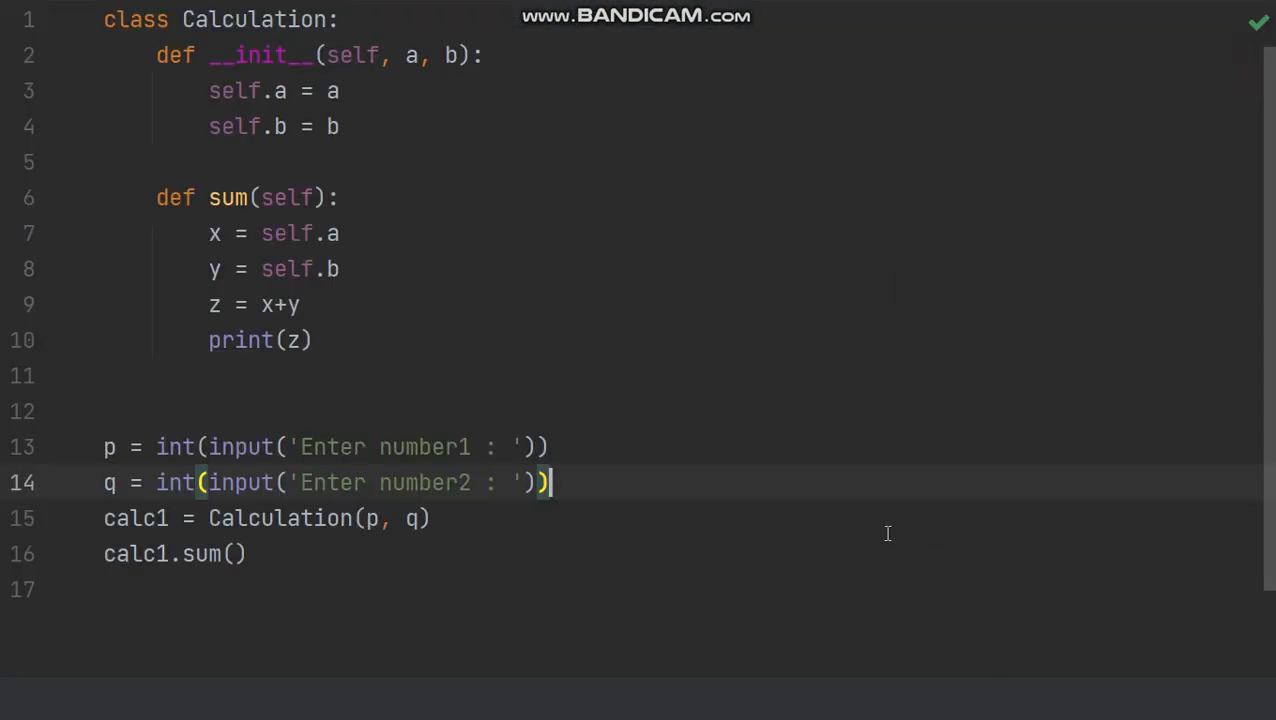